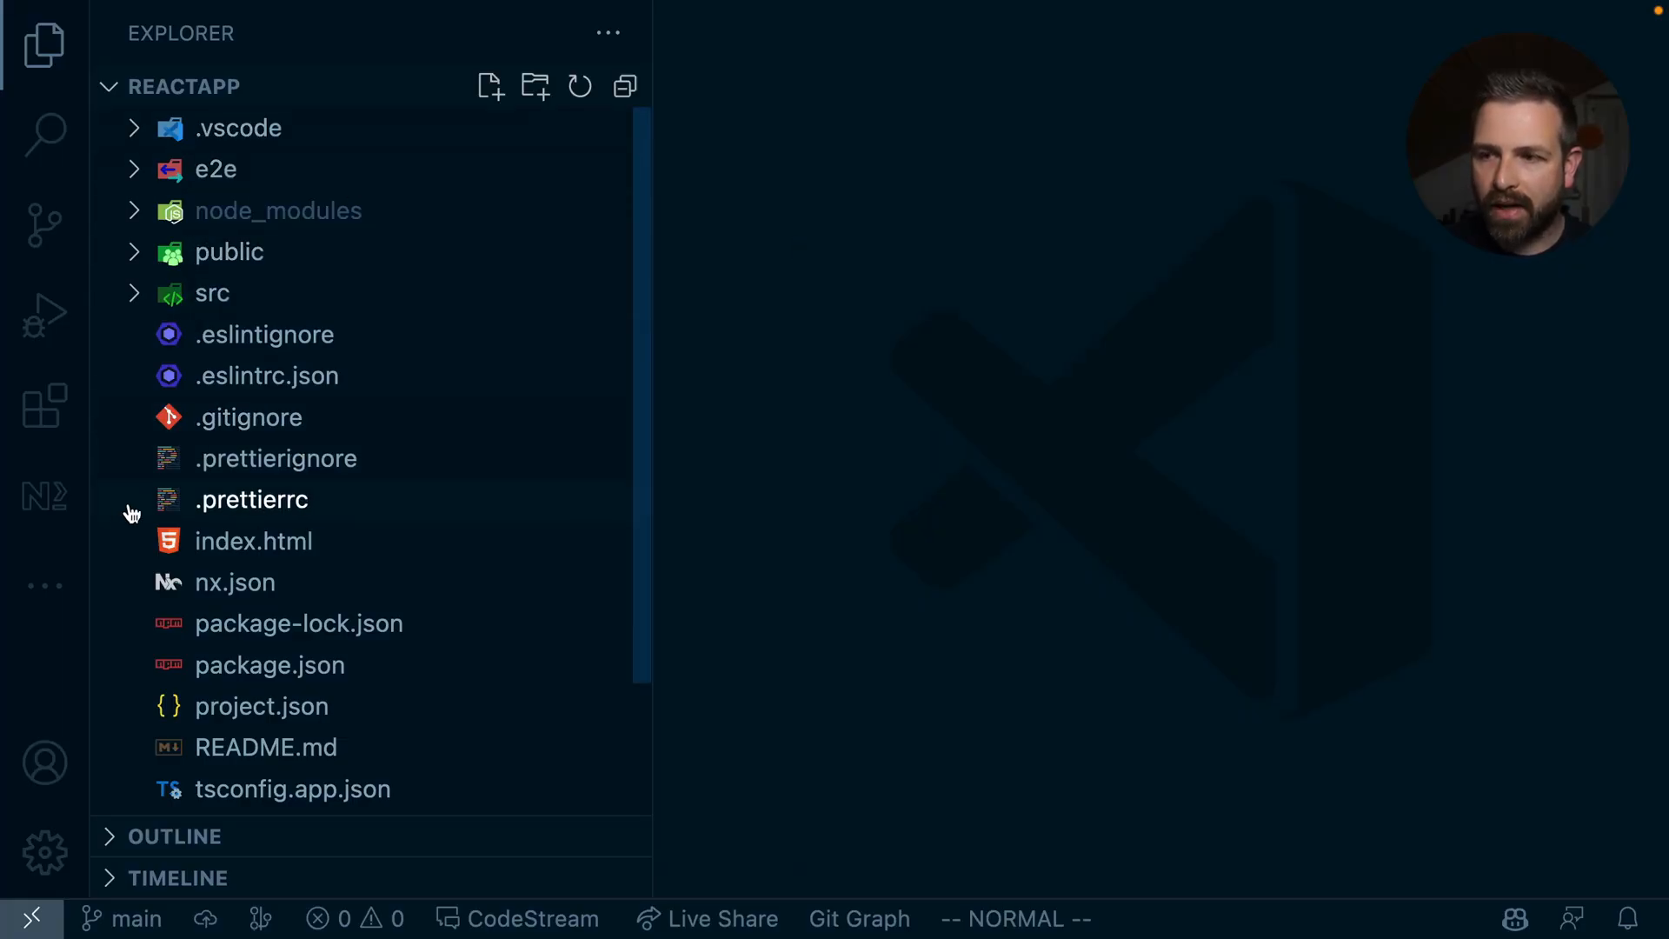
click(43, 495)
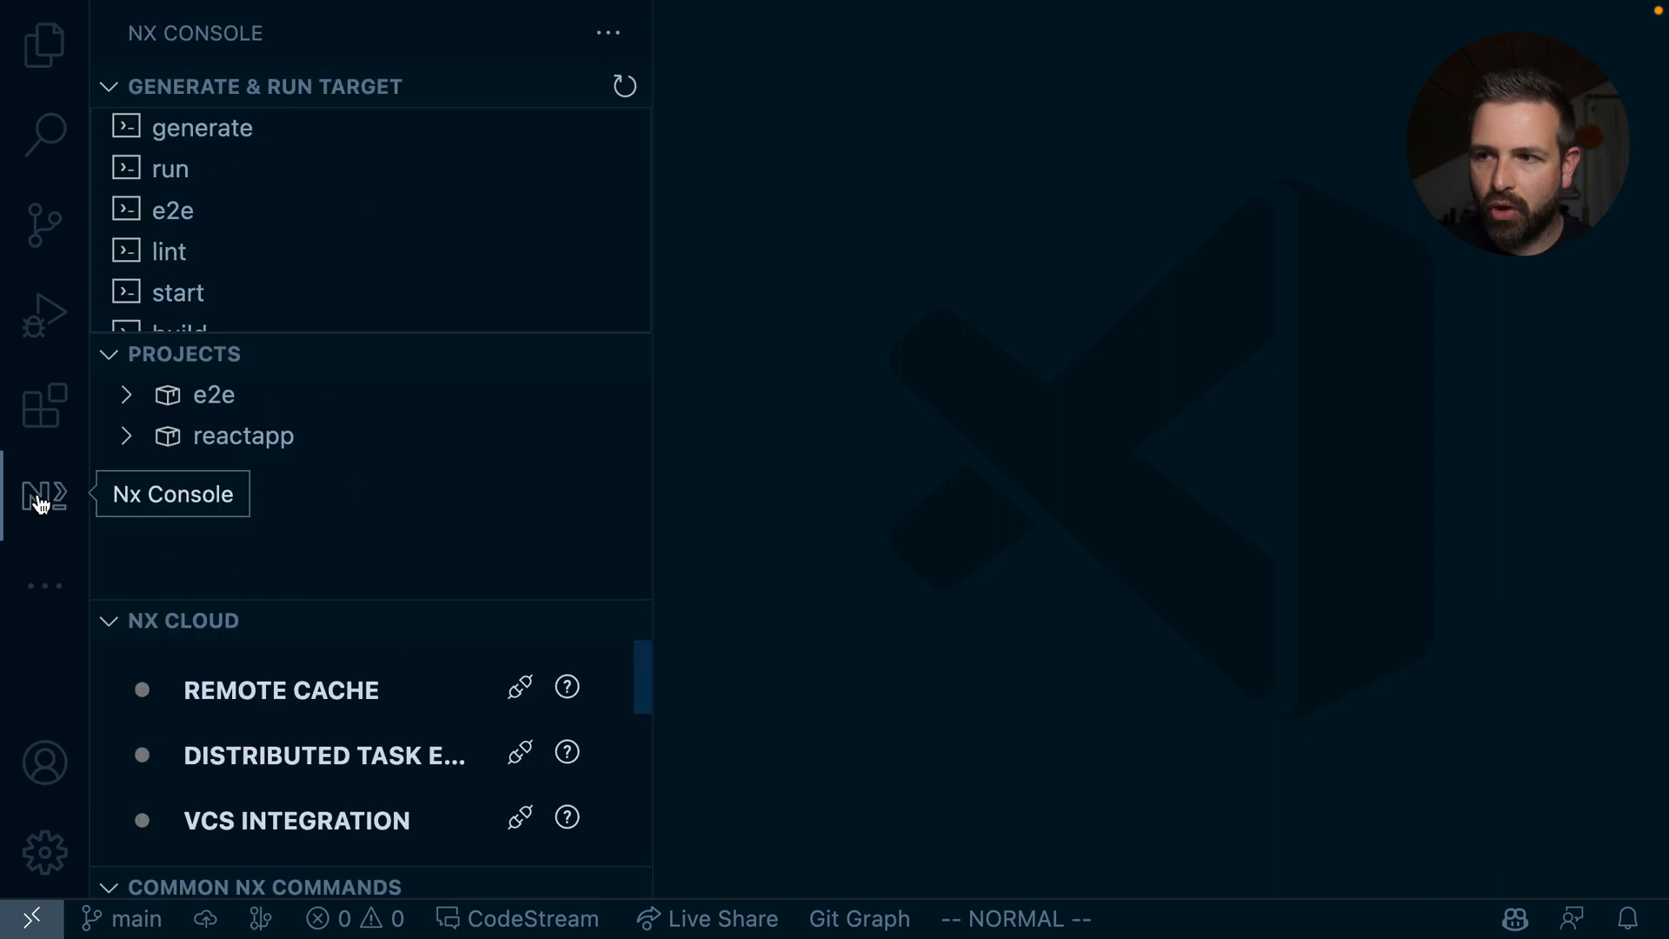
click(201, 127)
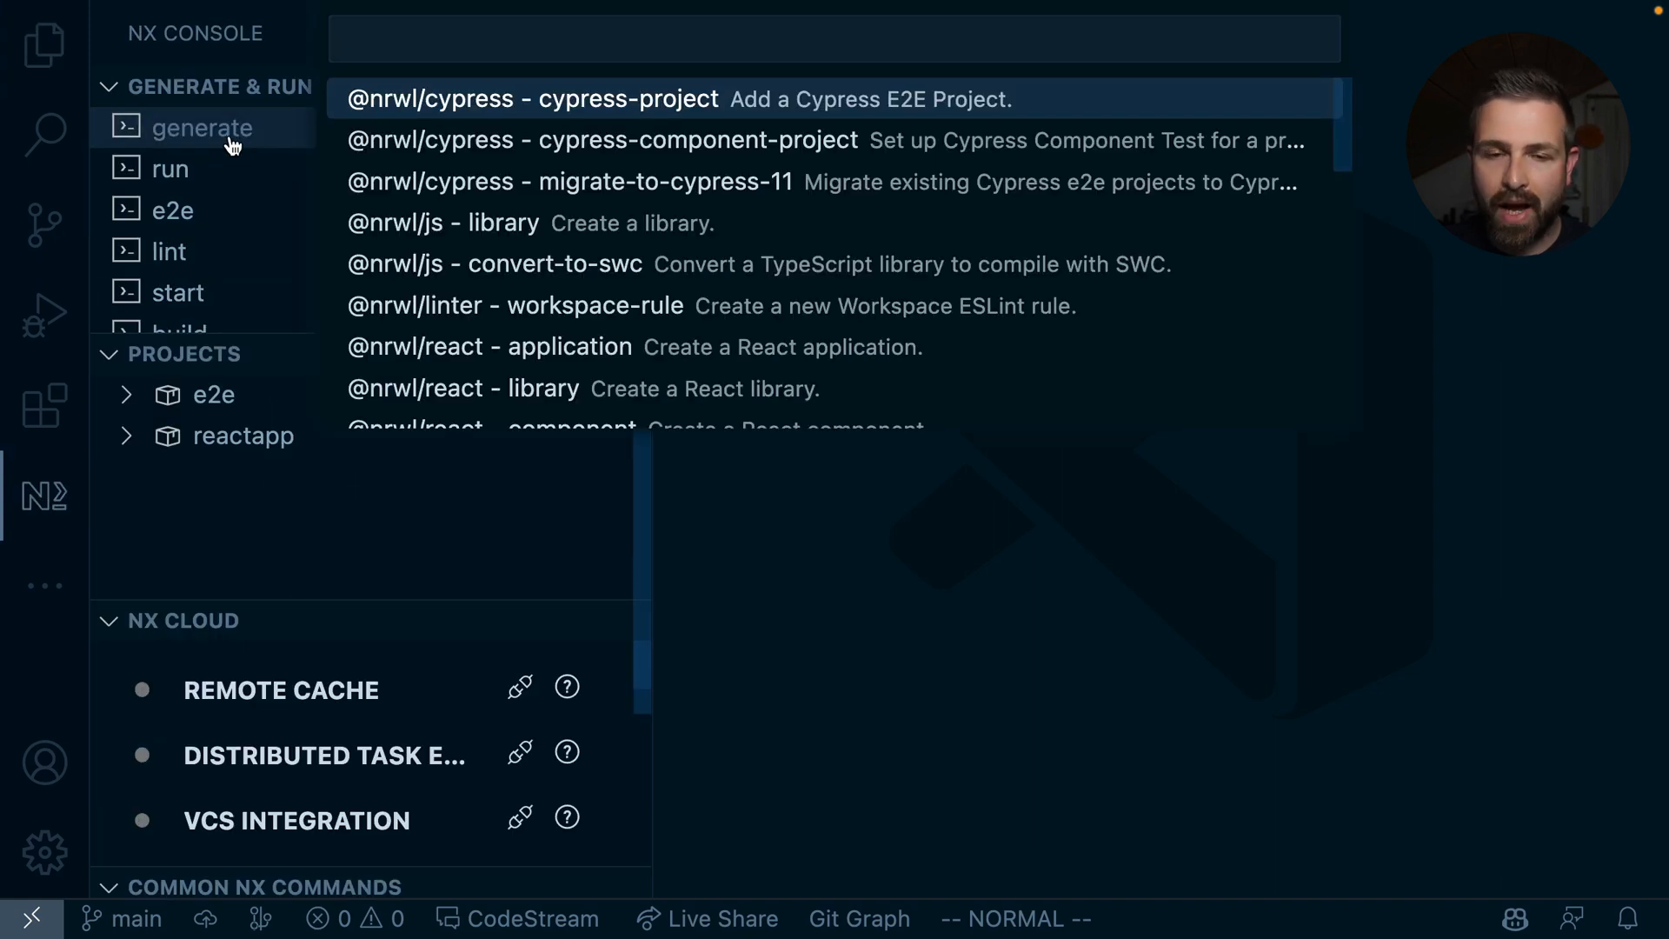
click(463, 388)
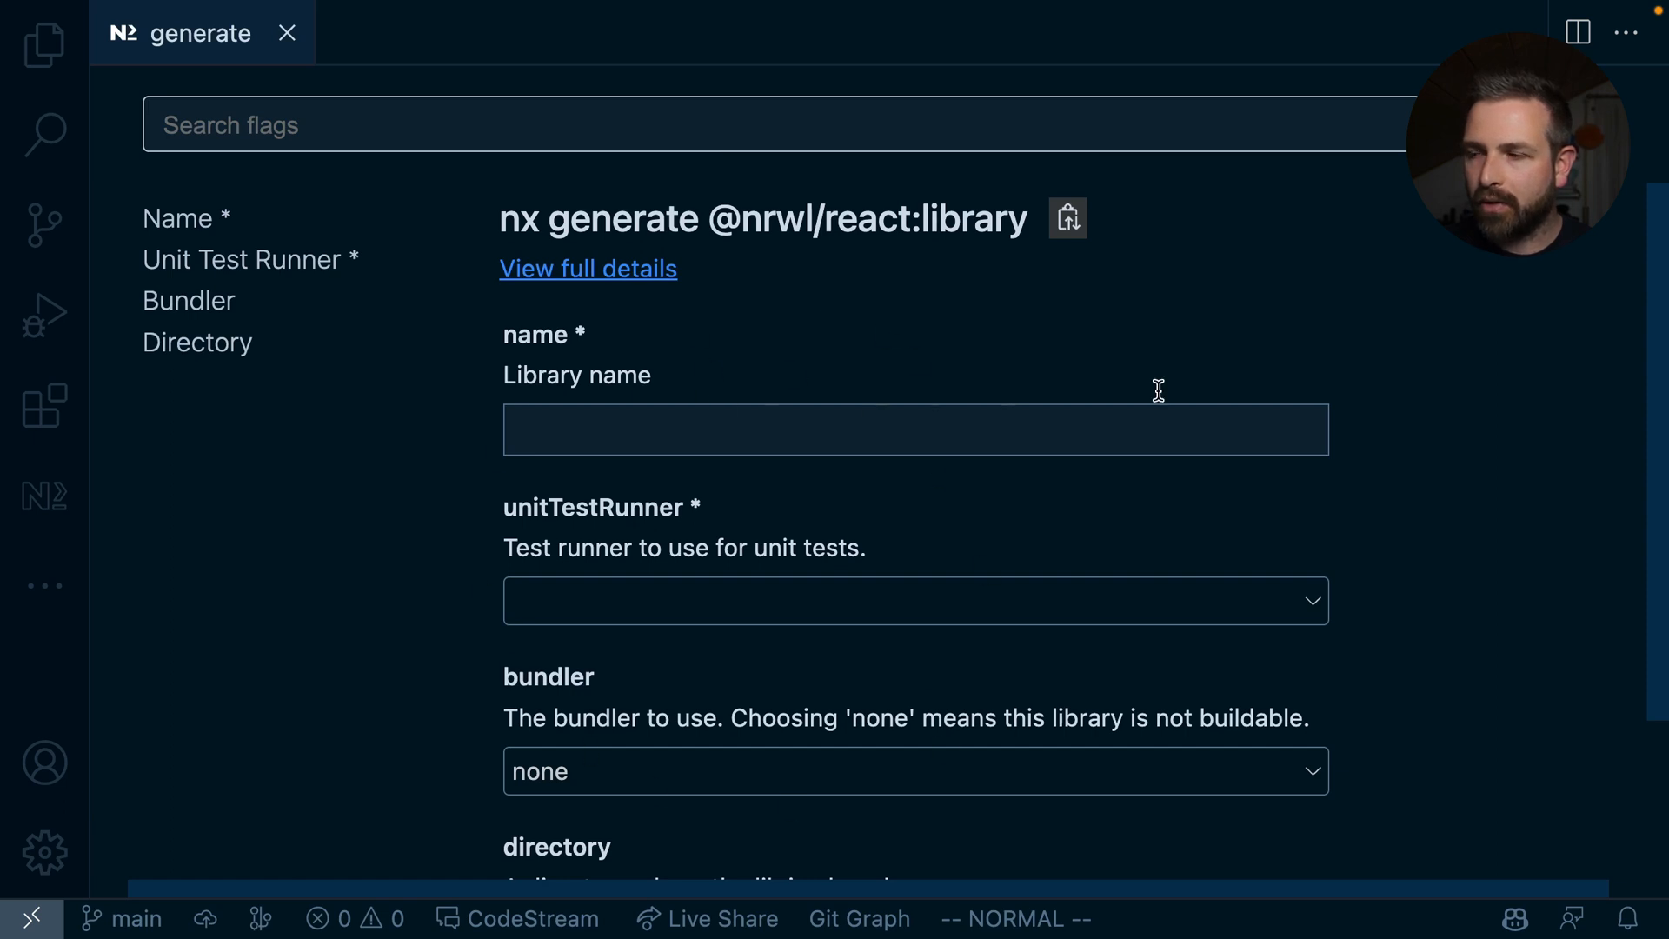
scroll(down, 3)
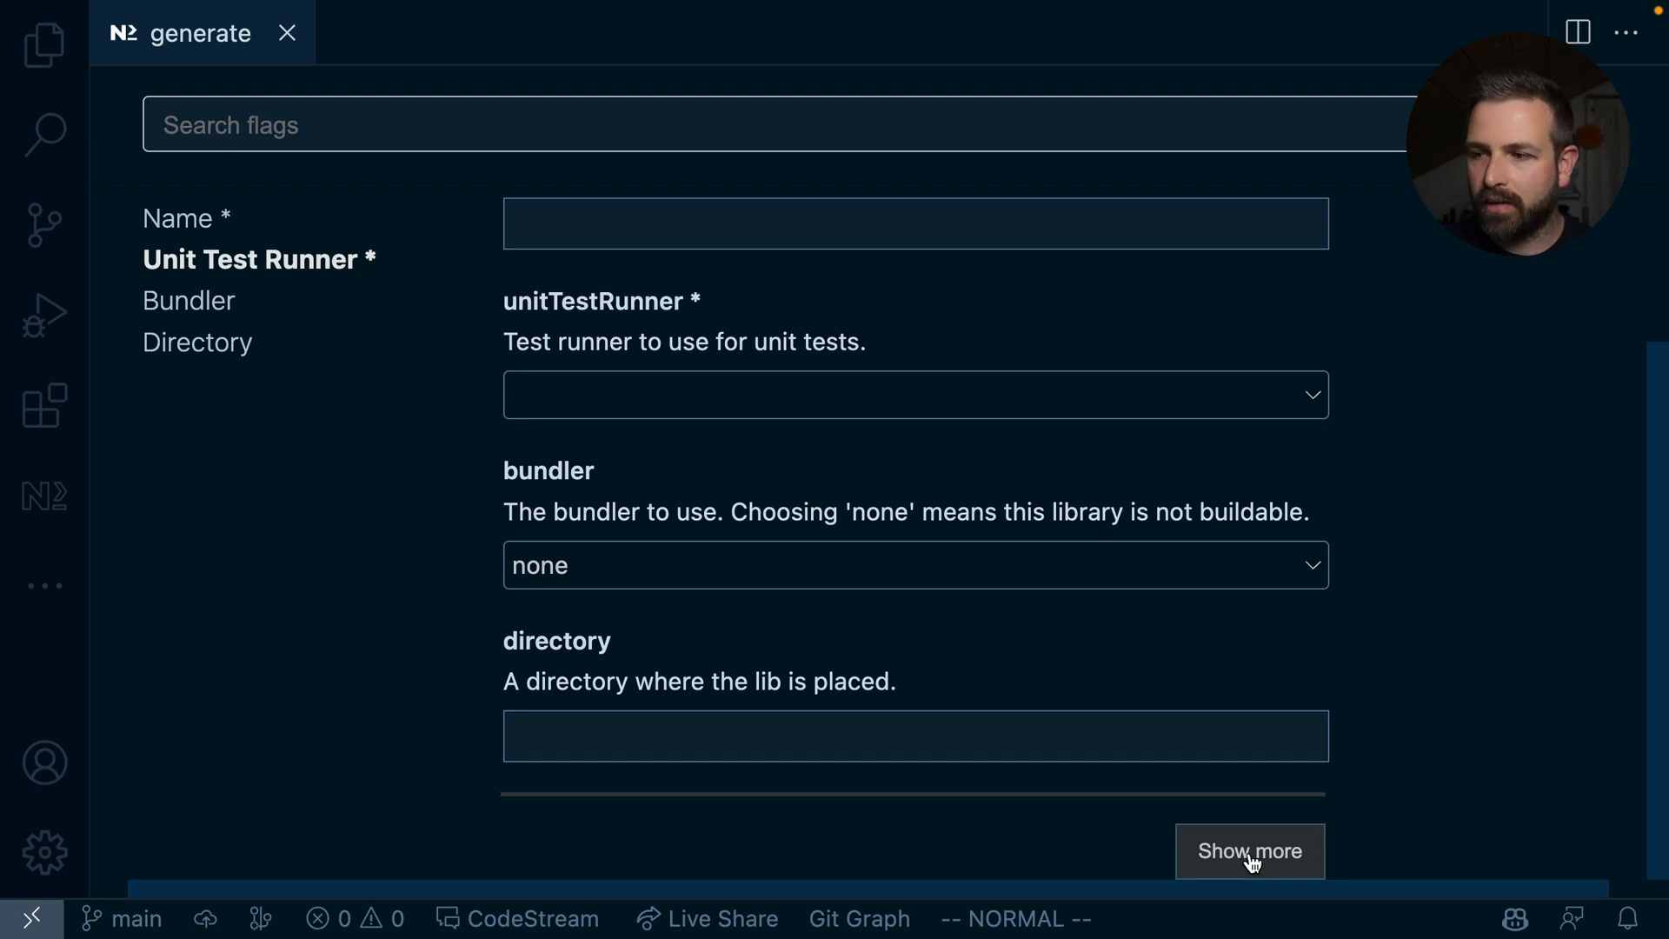
click(1248, 850)
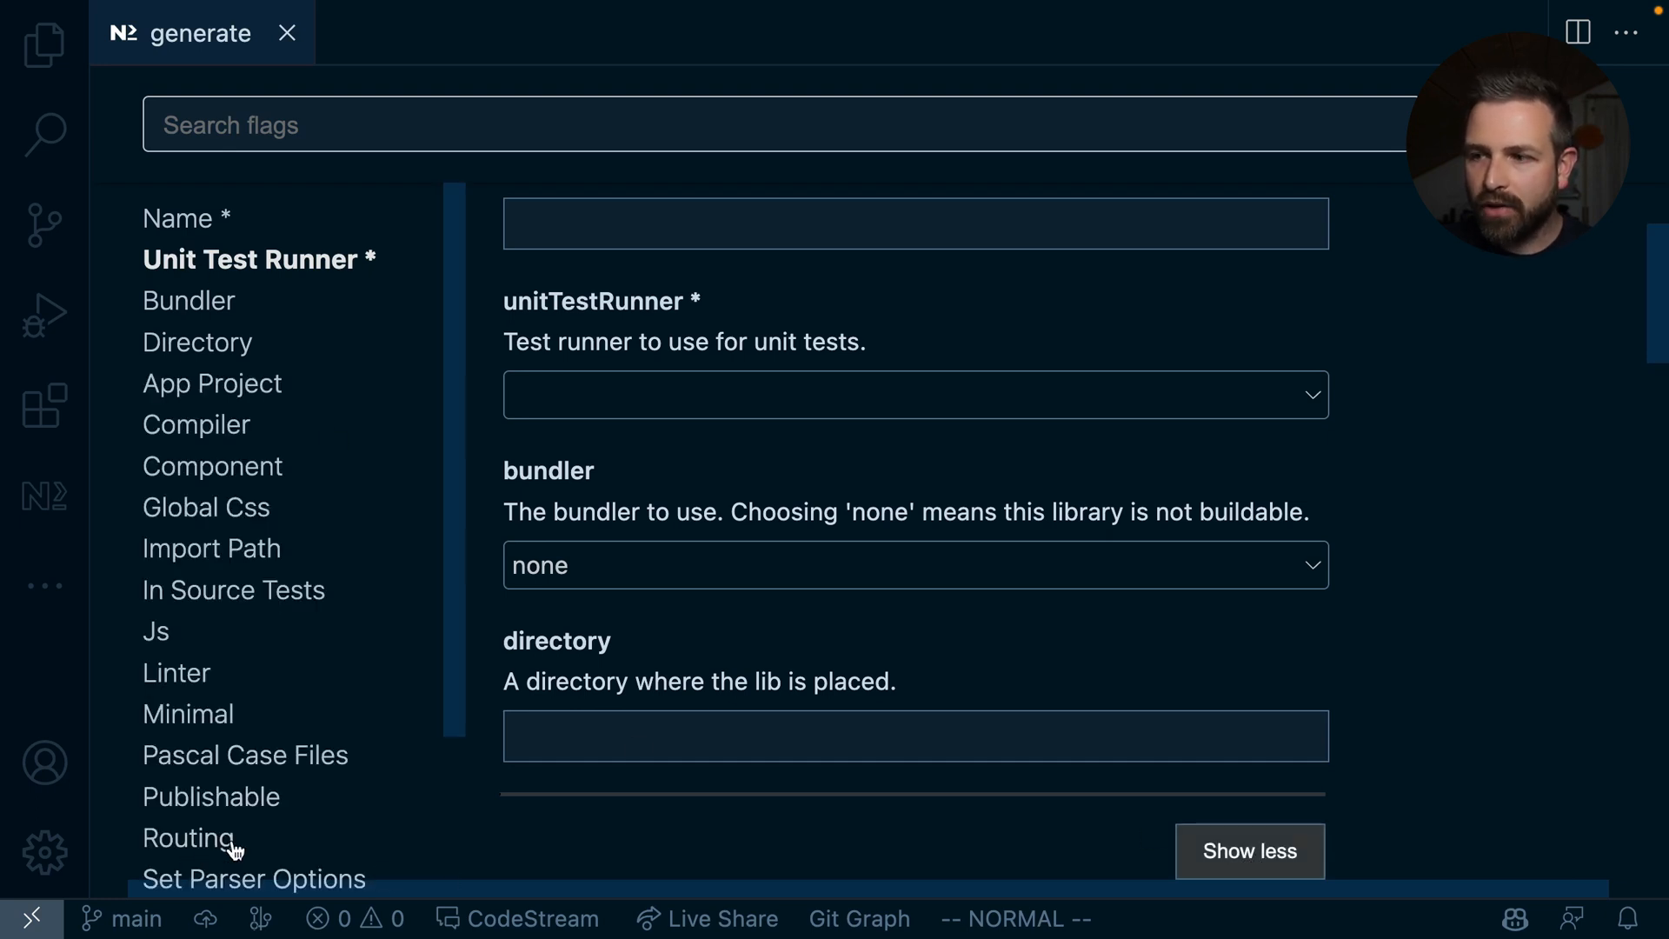
scroll(down, 3)
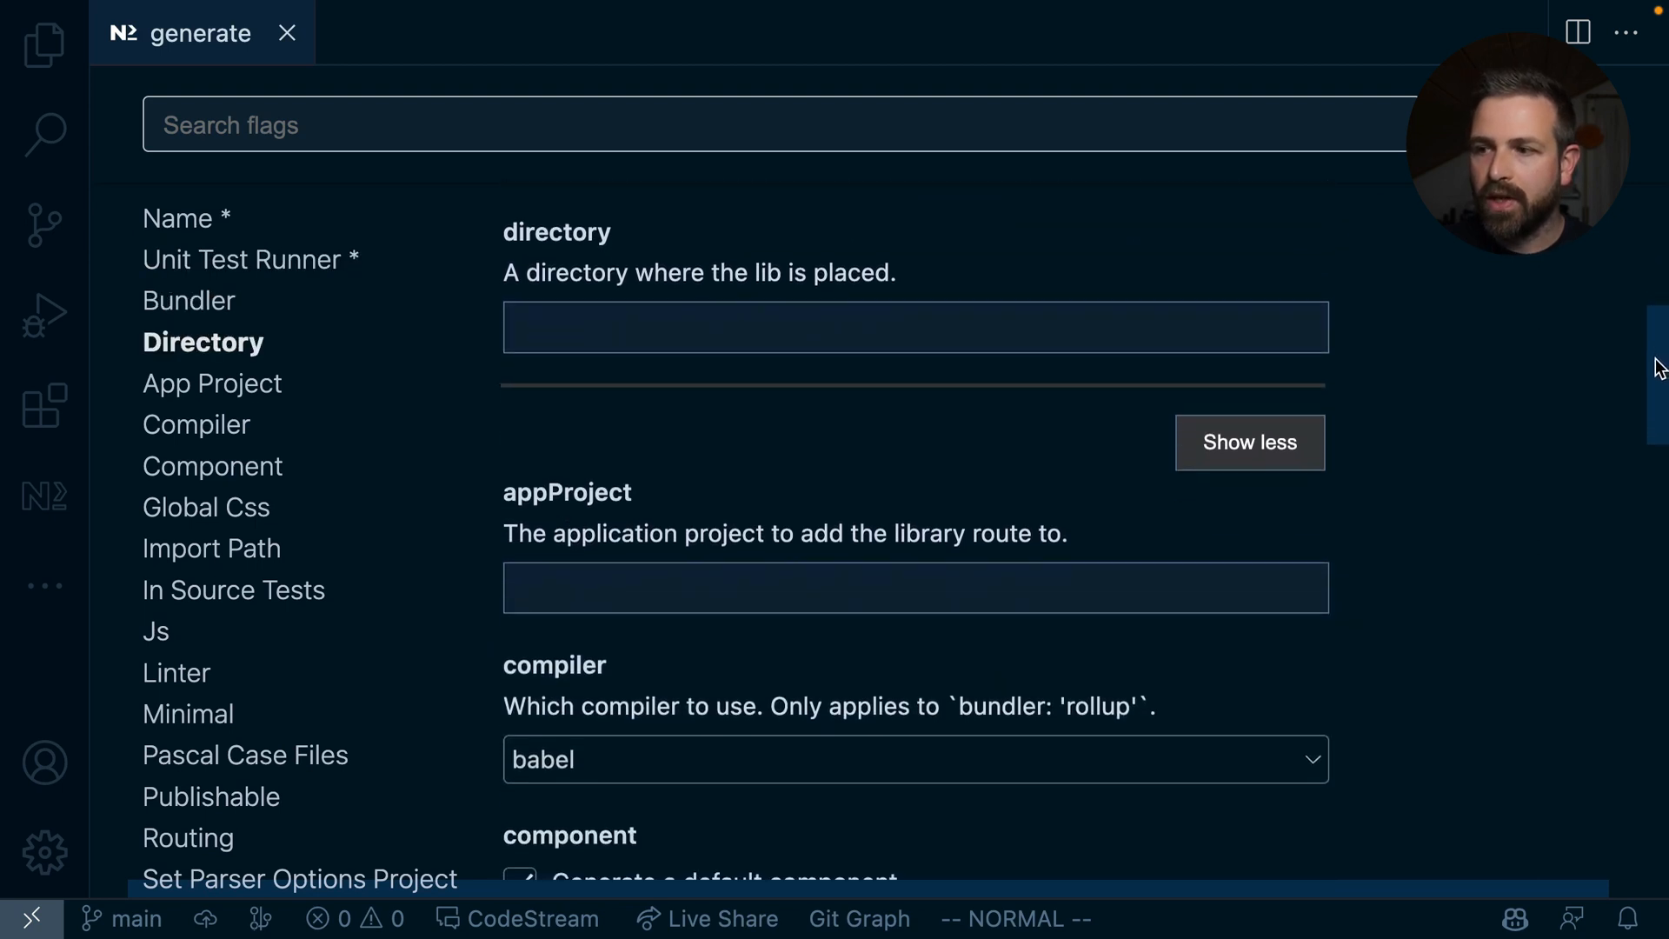
scroll(down, 3)
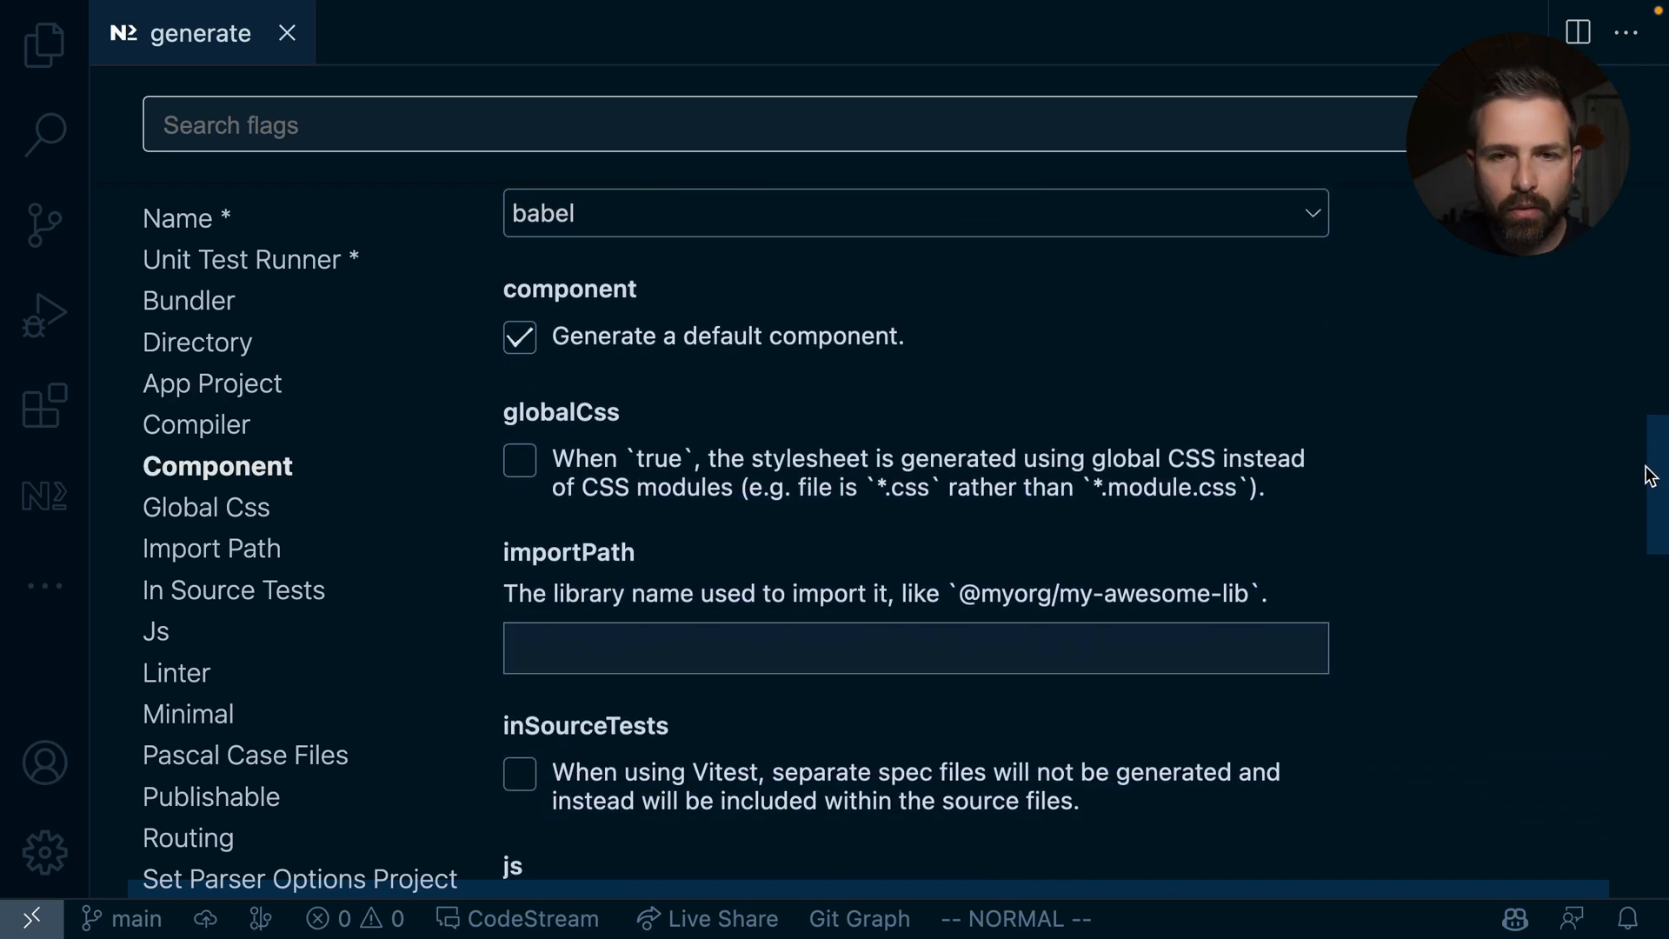
scroll(down, 3)
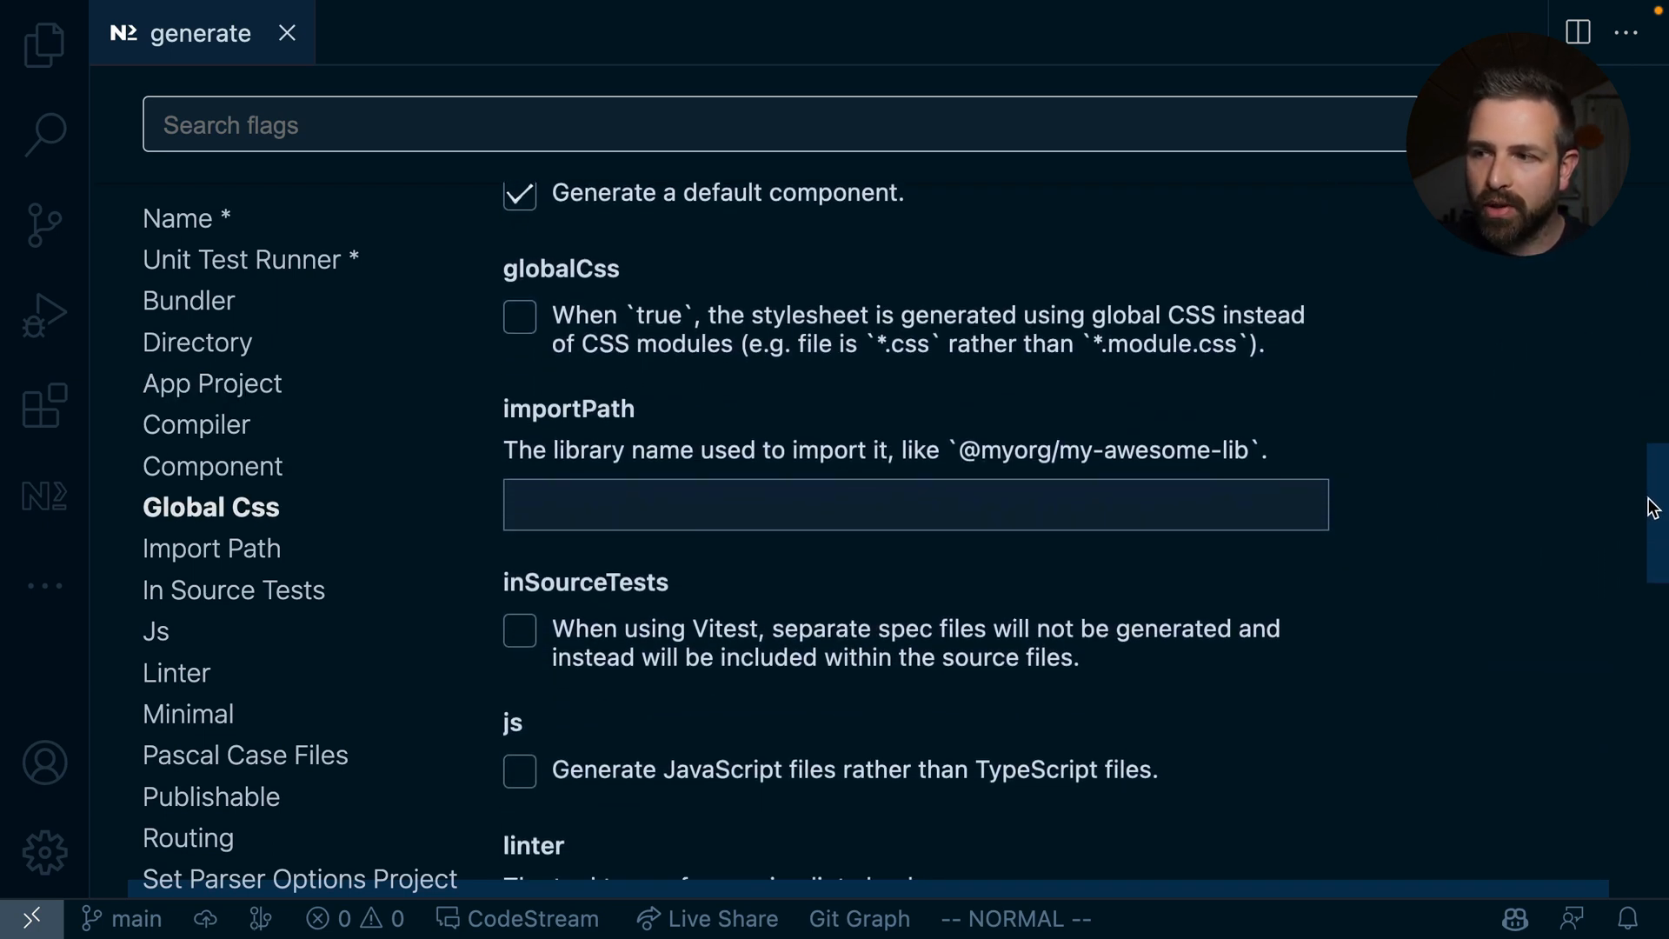
scroll(down, 3)
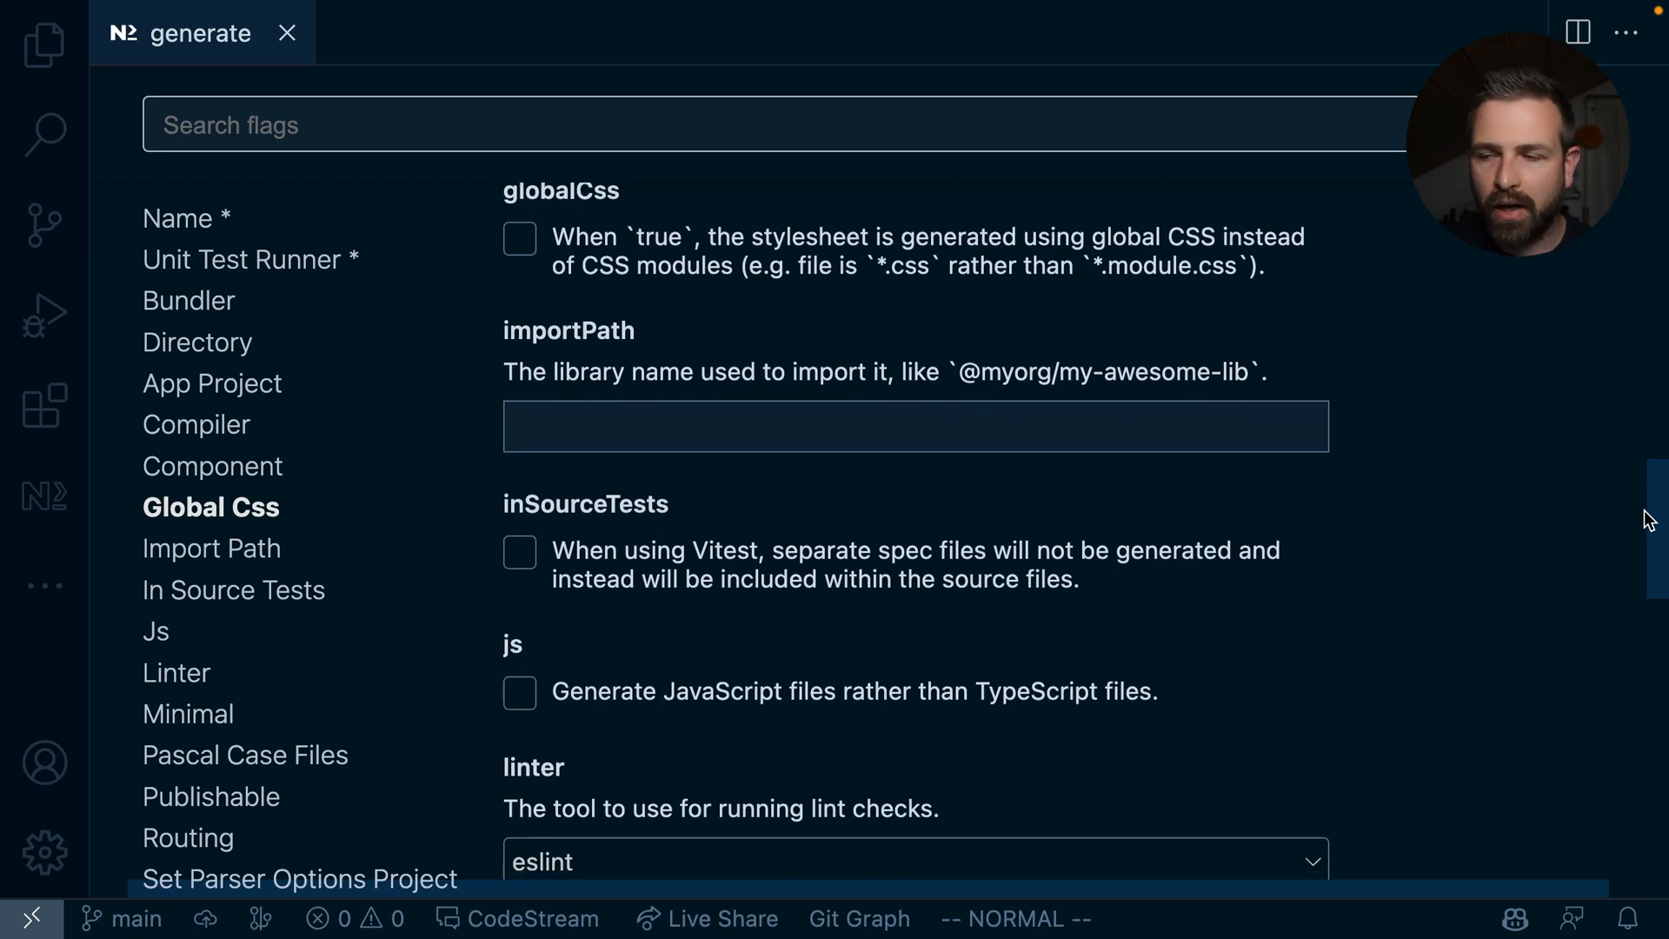
scroll(down, 3)
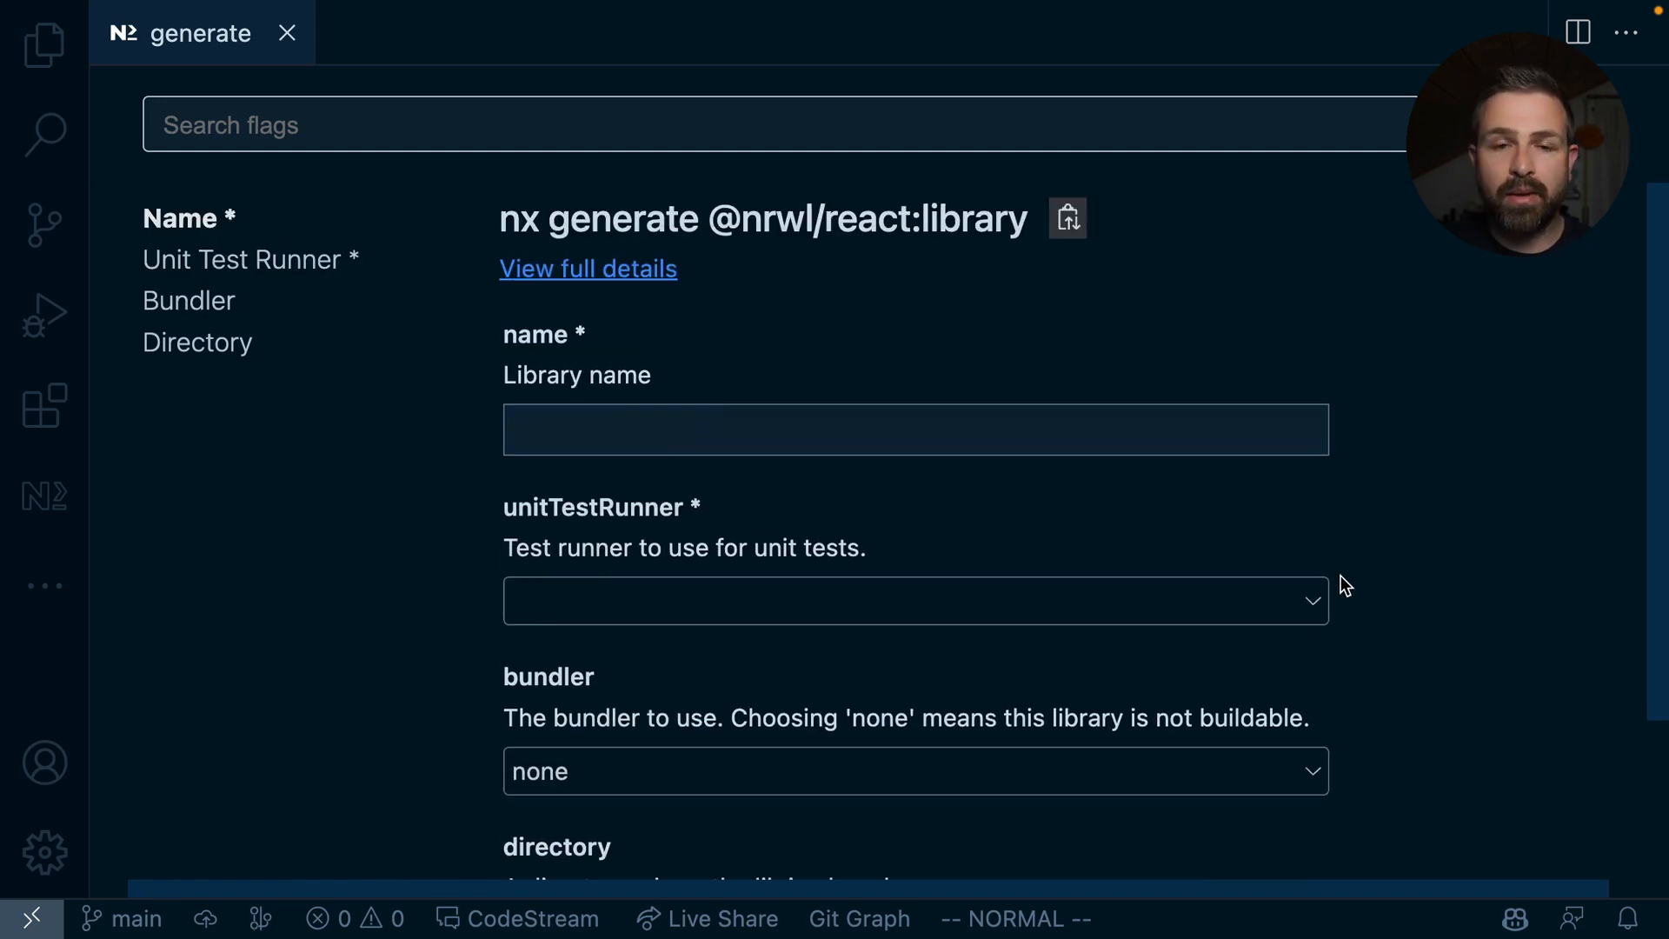
mouse_move(1634, 322)
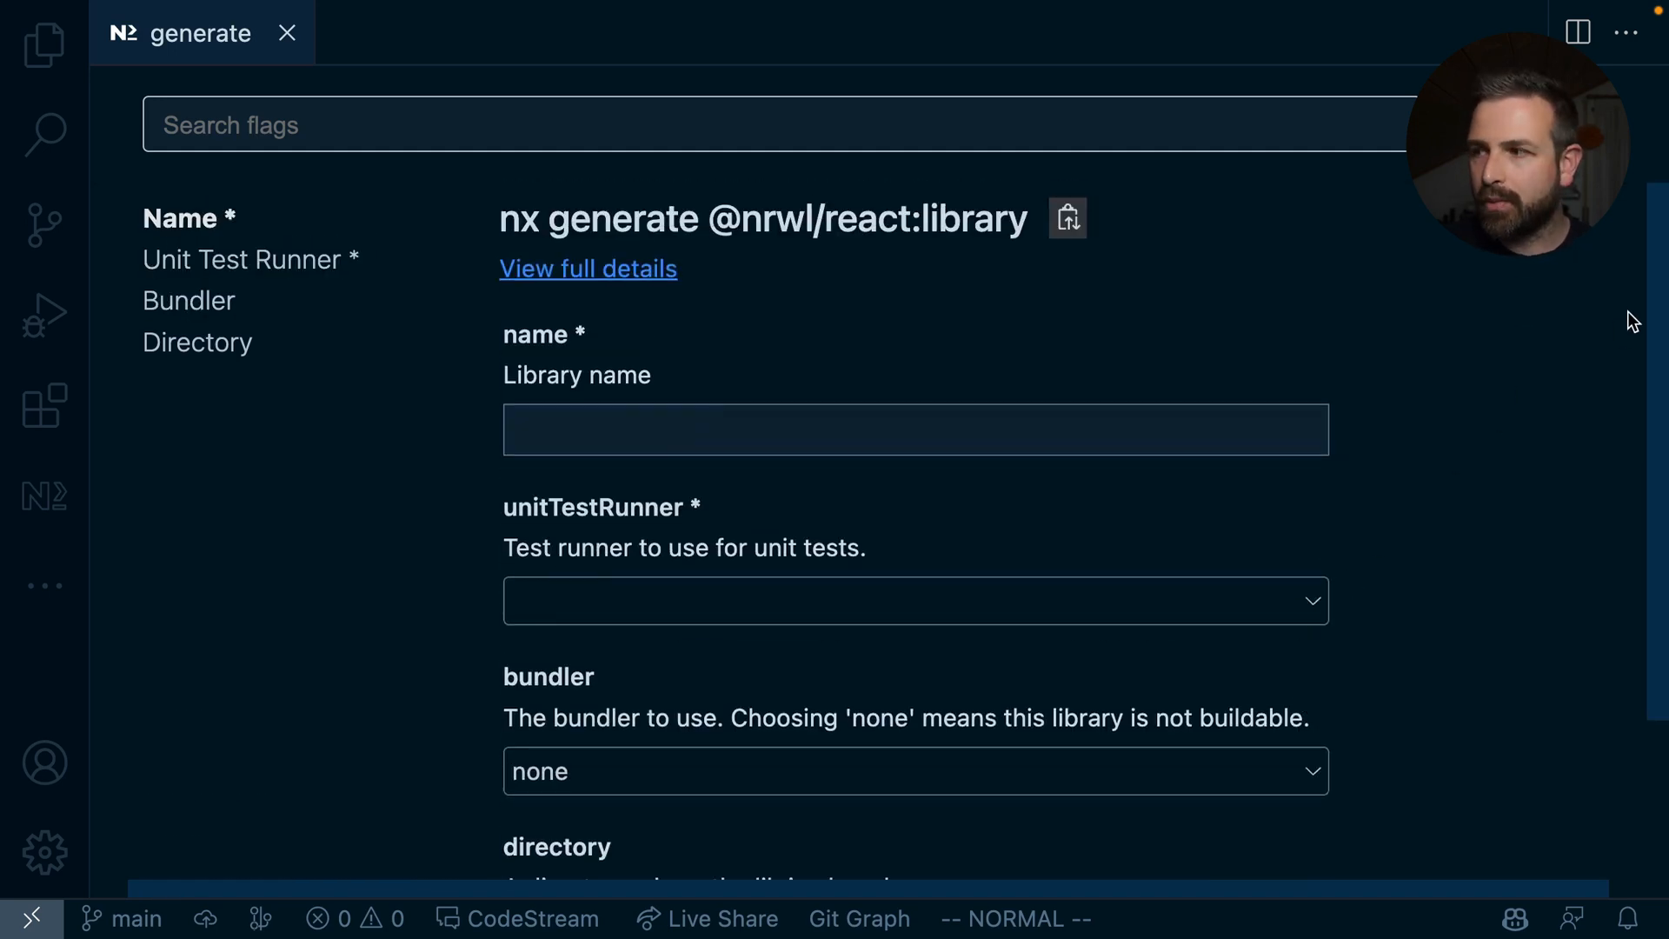
scroll(down, 3)
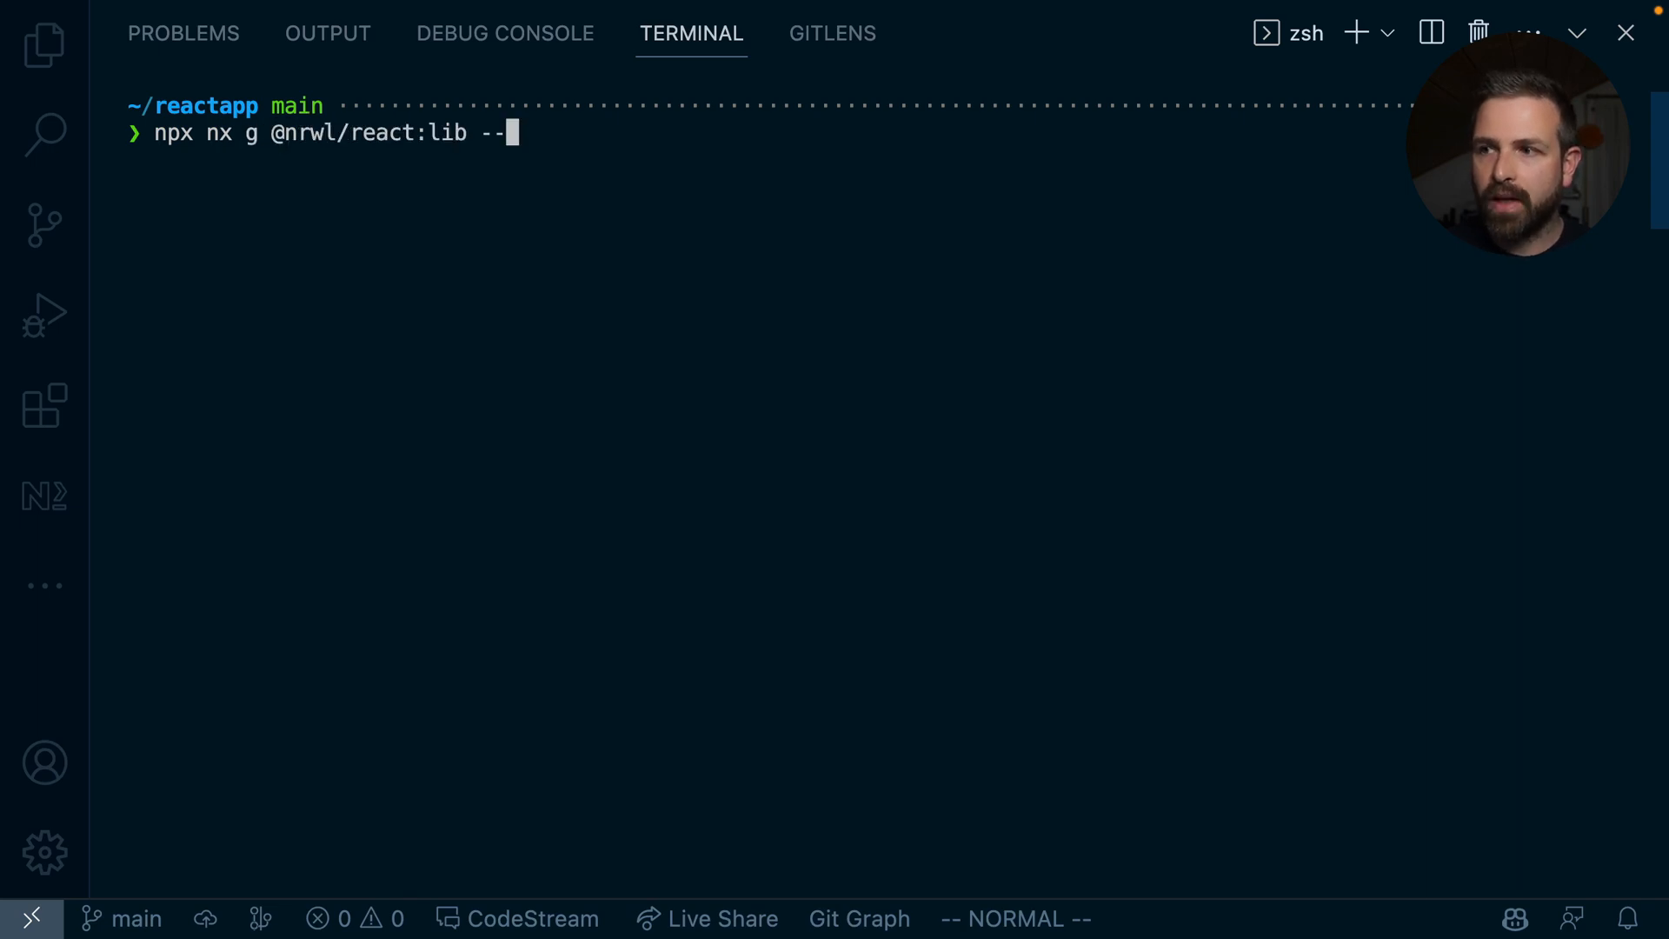
Run the React lib generator help and select the name, bundler and directory option lines.
text(help)
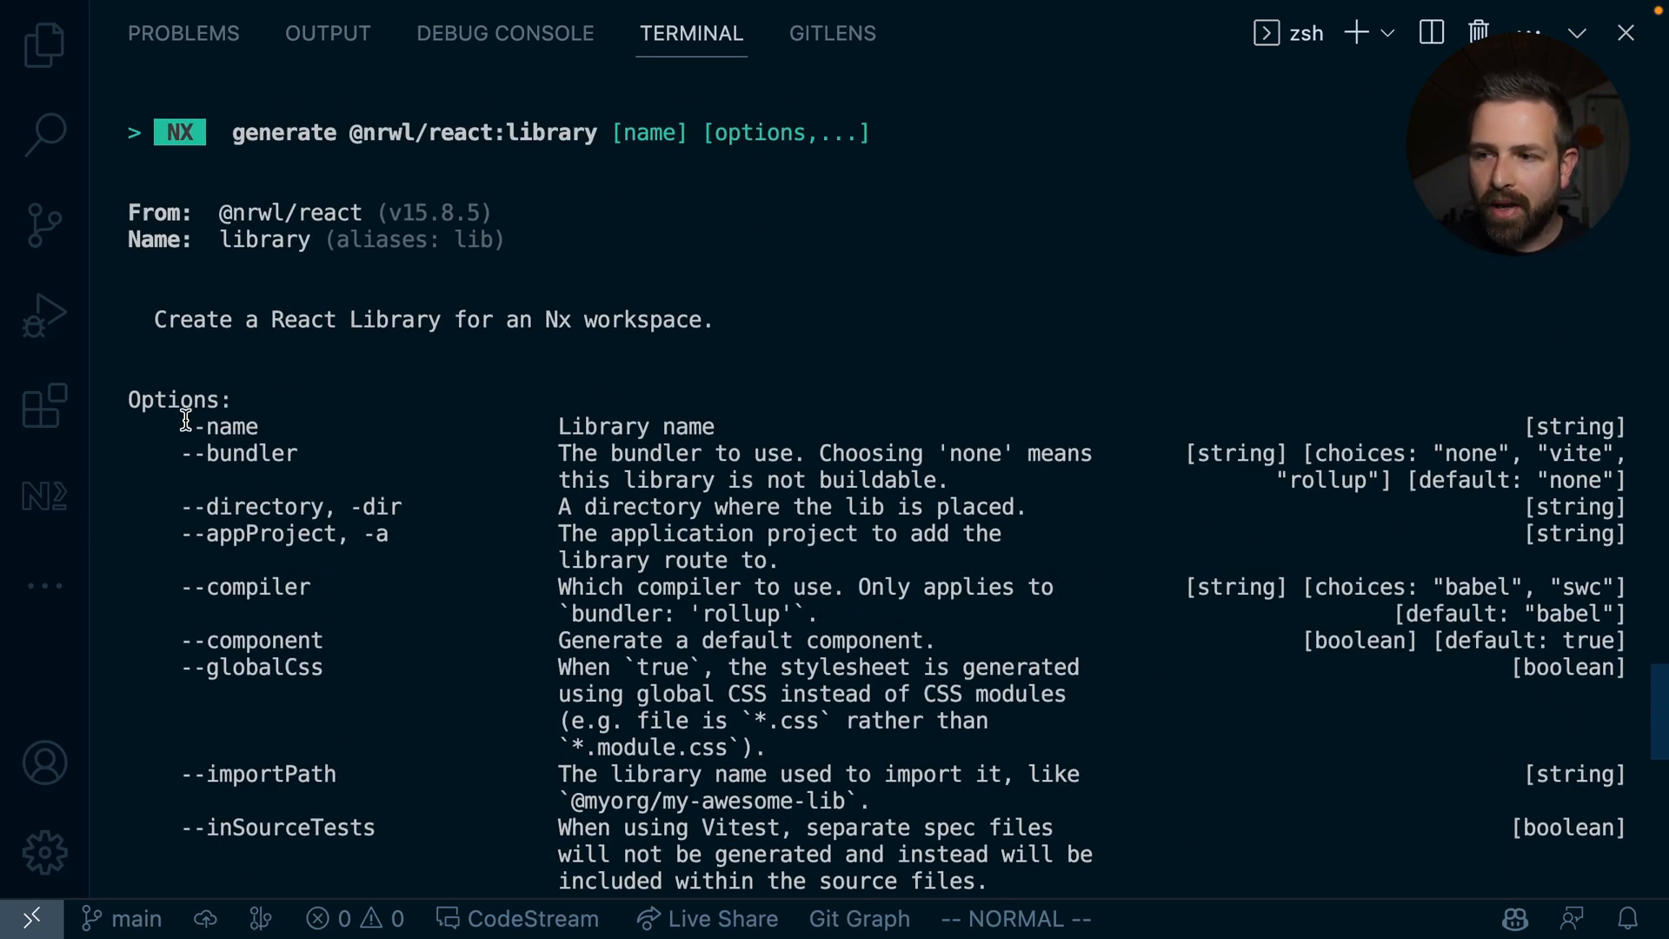
drag(186, 426, 416, 508)
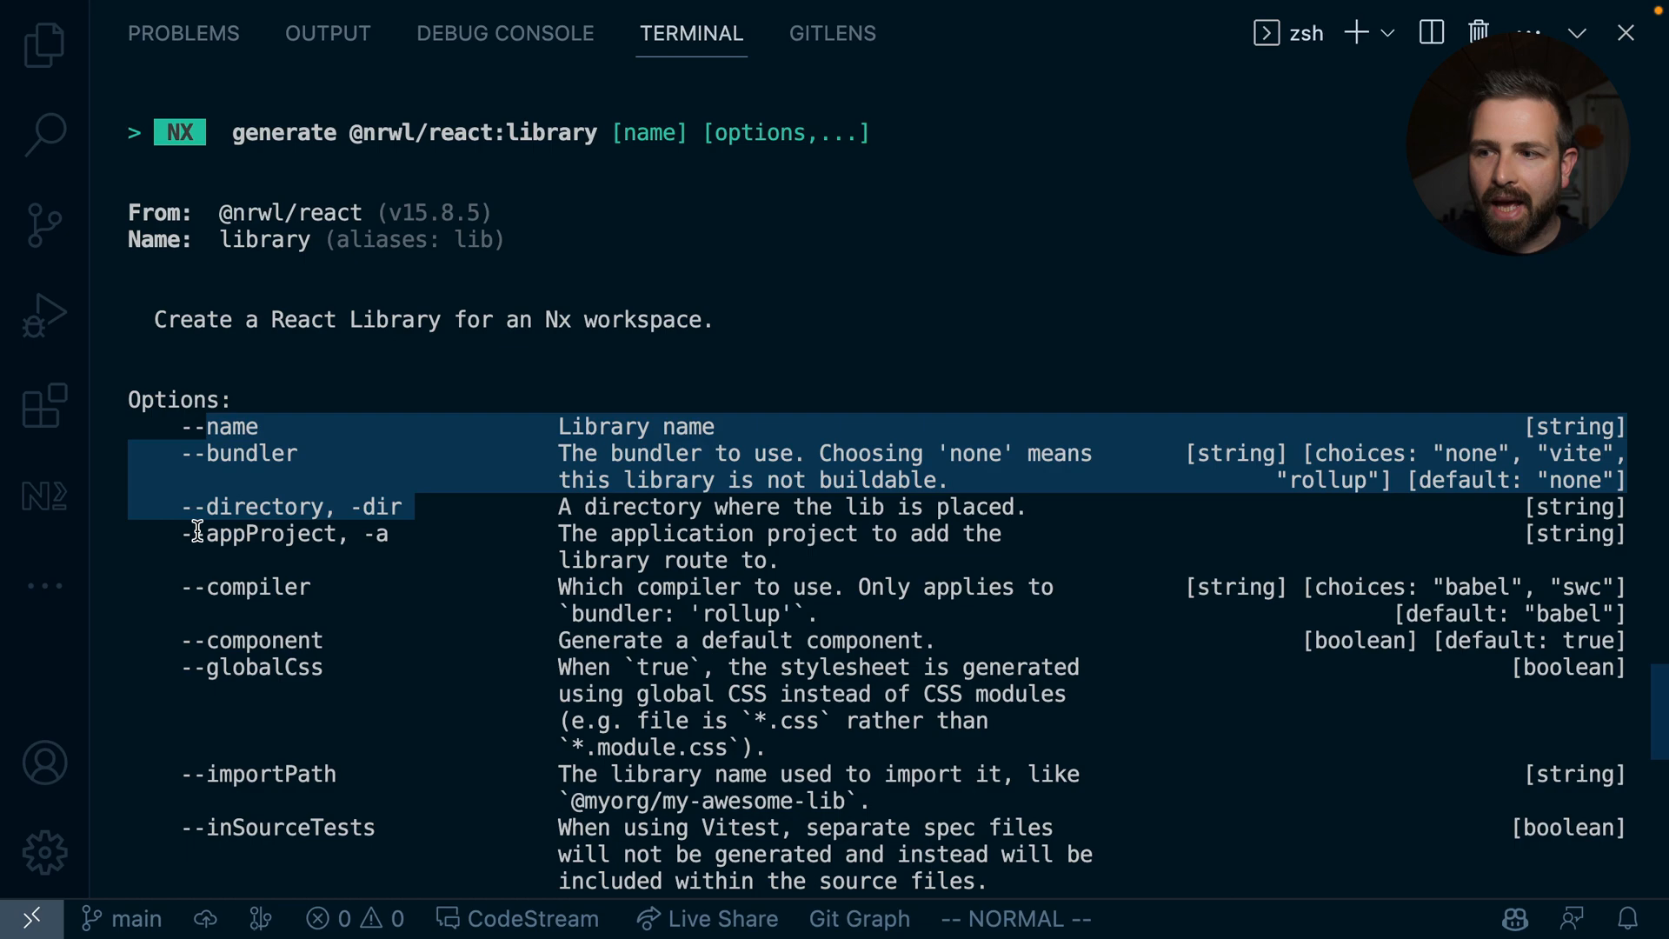
scroll(down, 3)
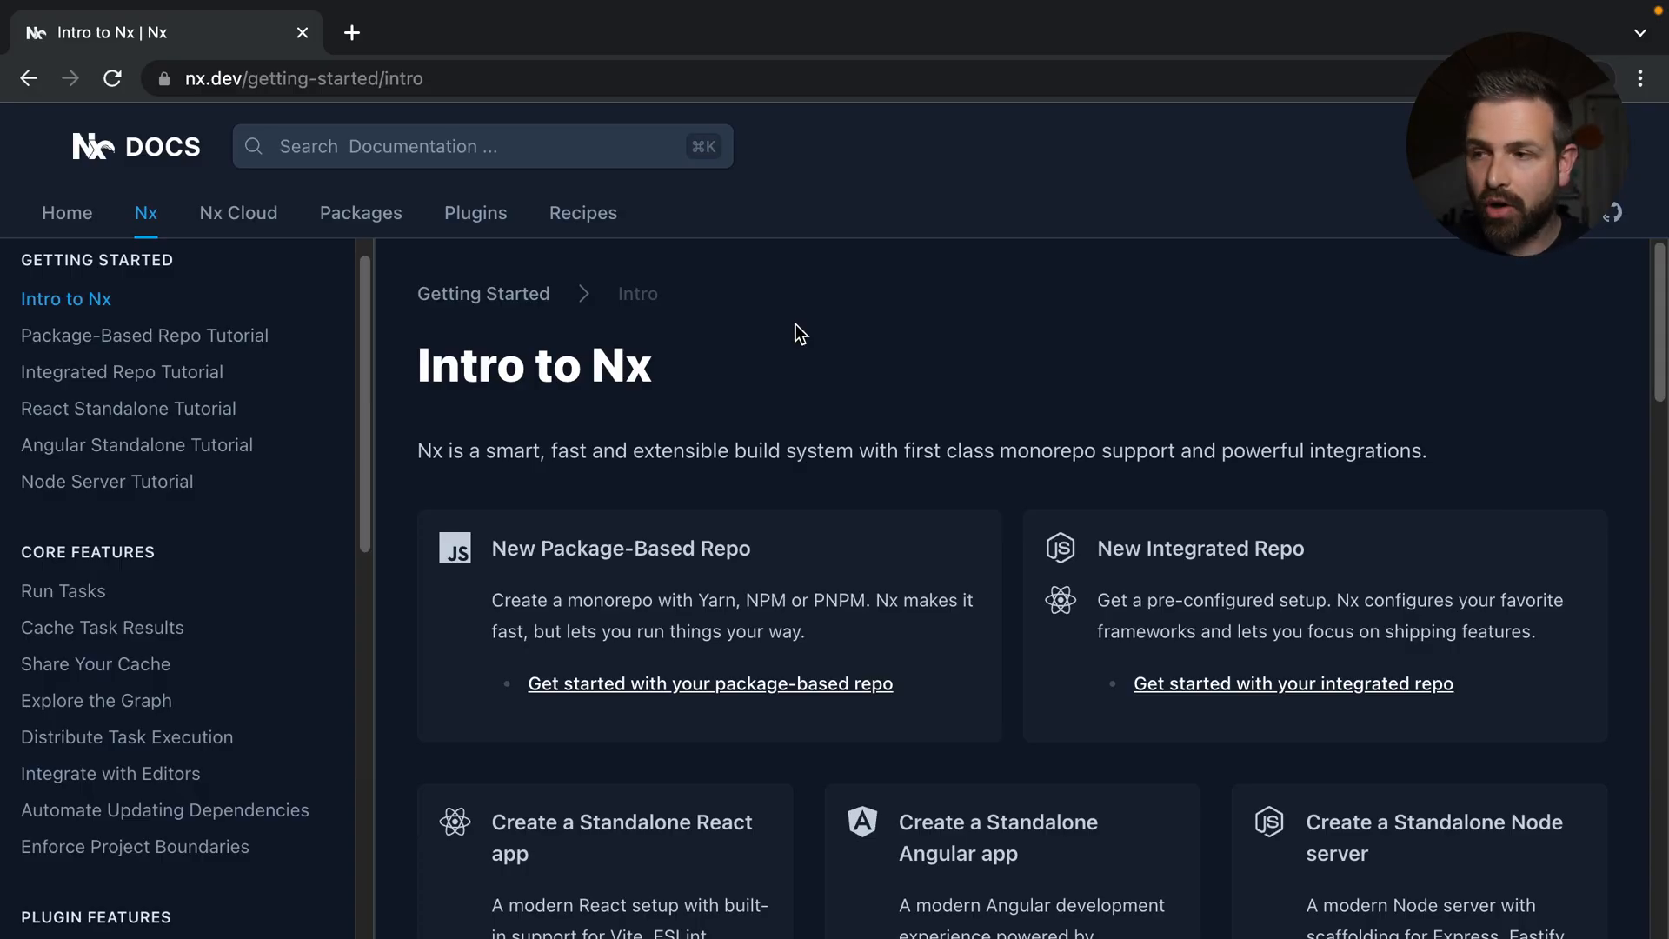
Search the Generator Options docs for x-priority and highlight its section heading.
text(x-prio)
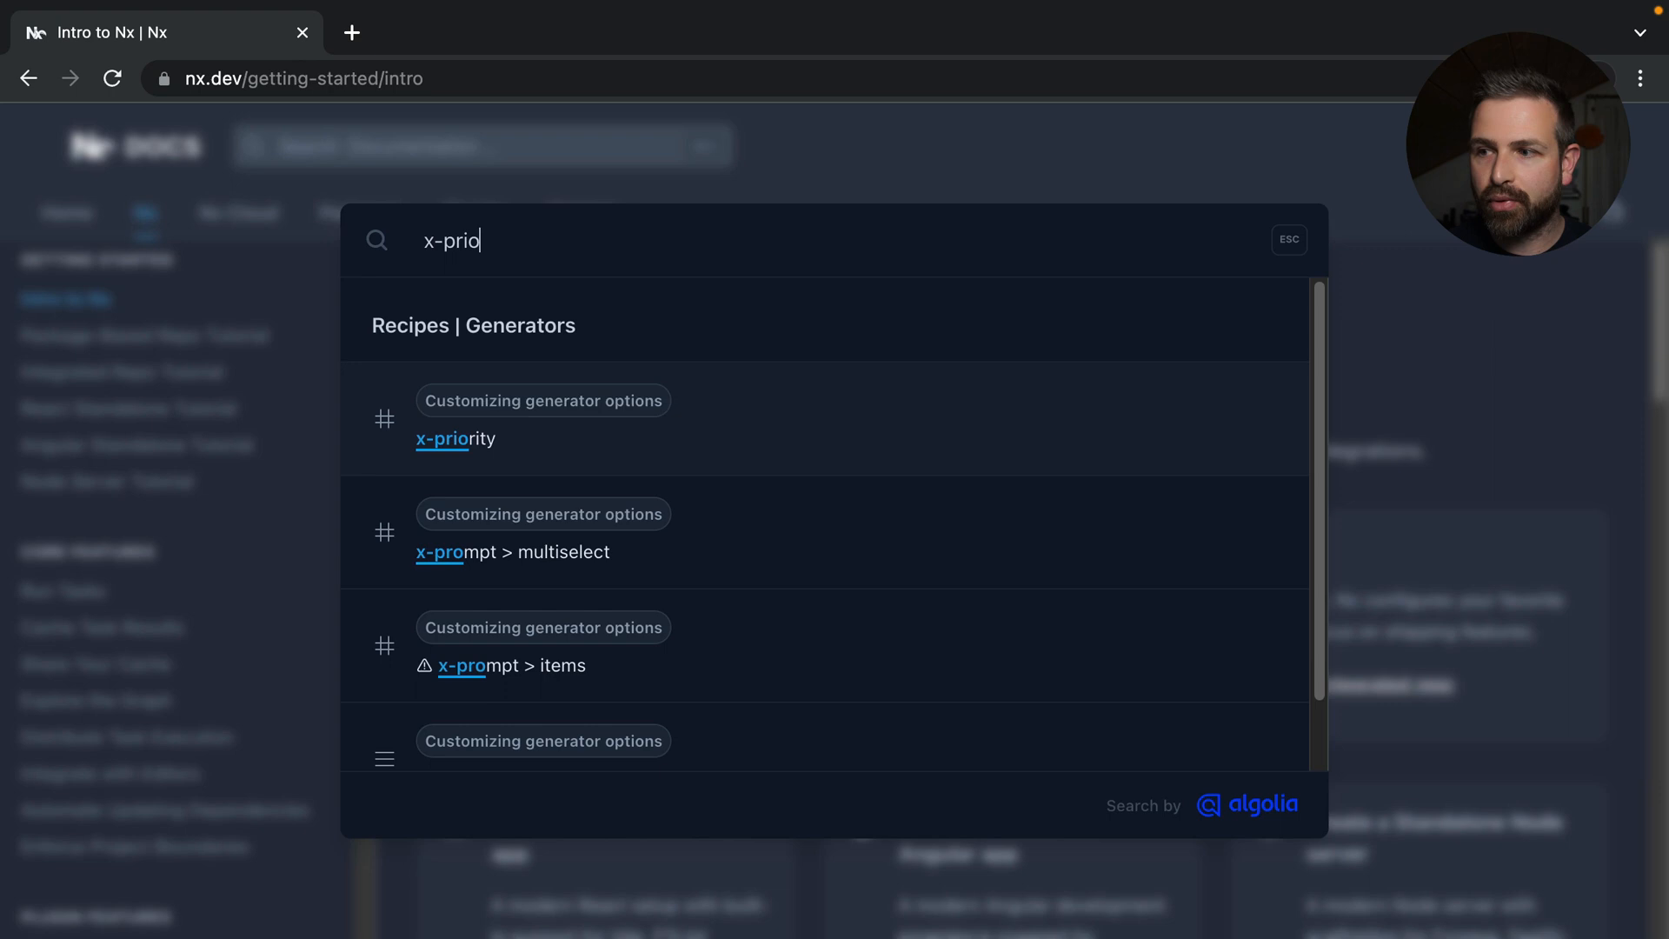
click(455, 438)
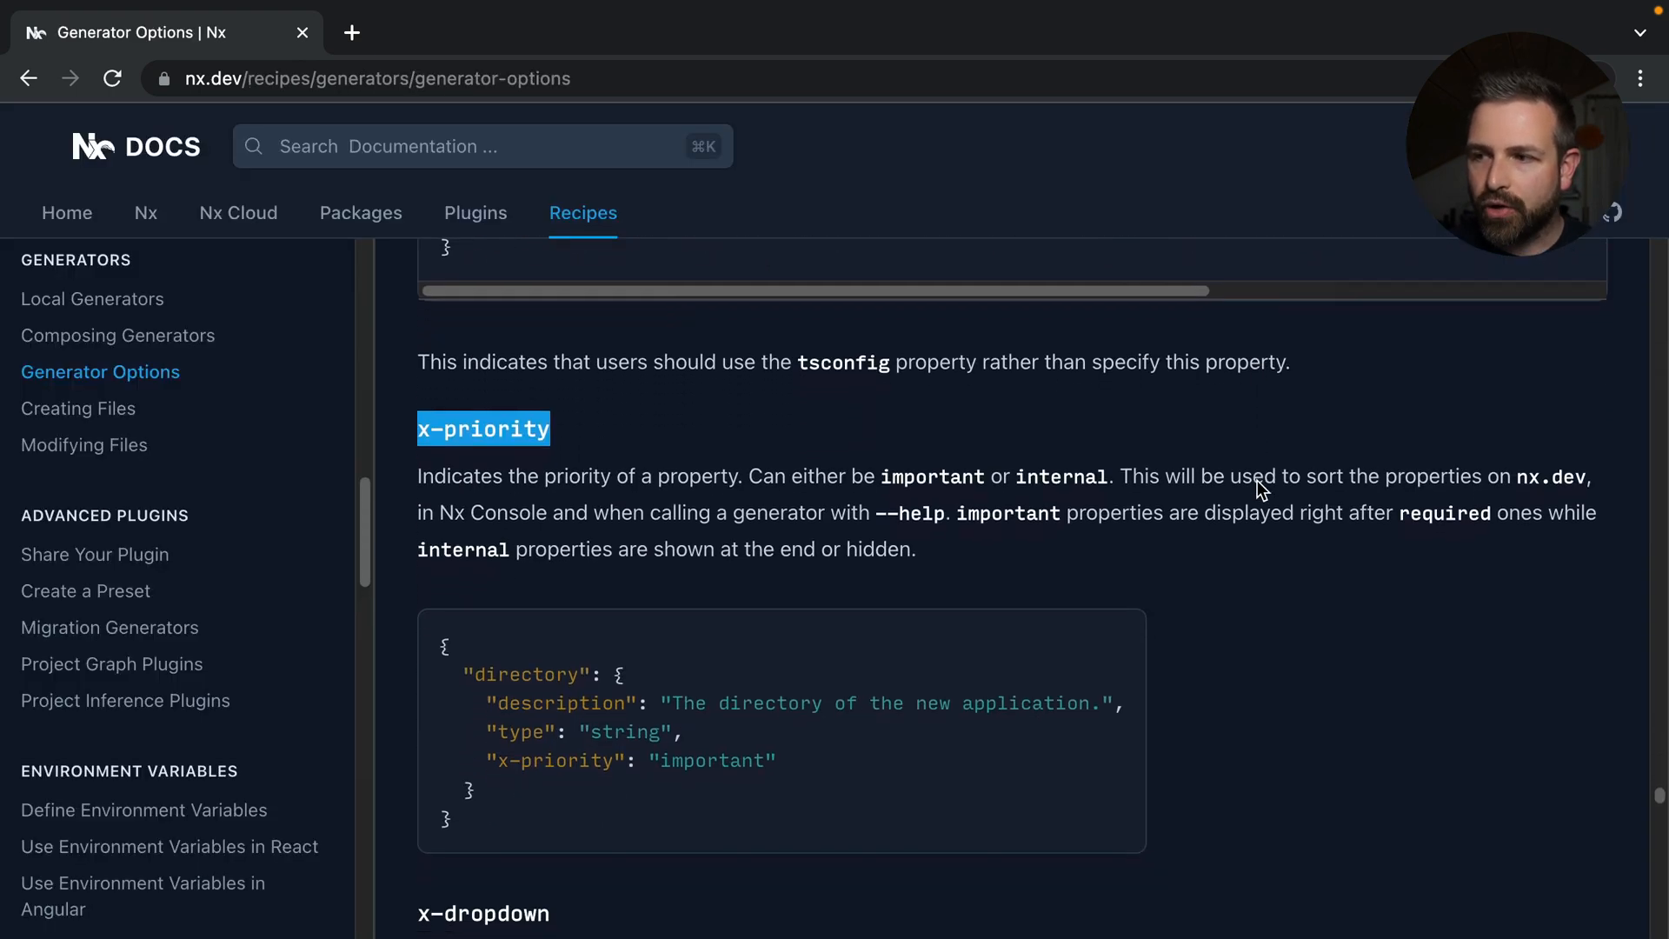
scroll(down, 3)
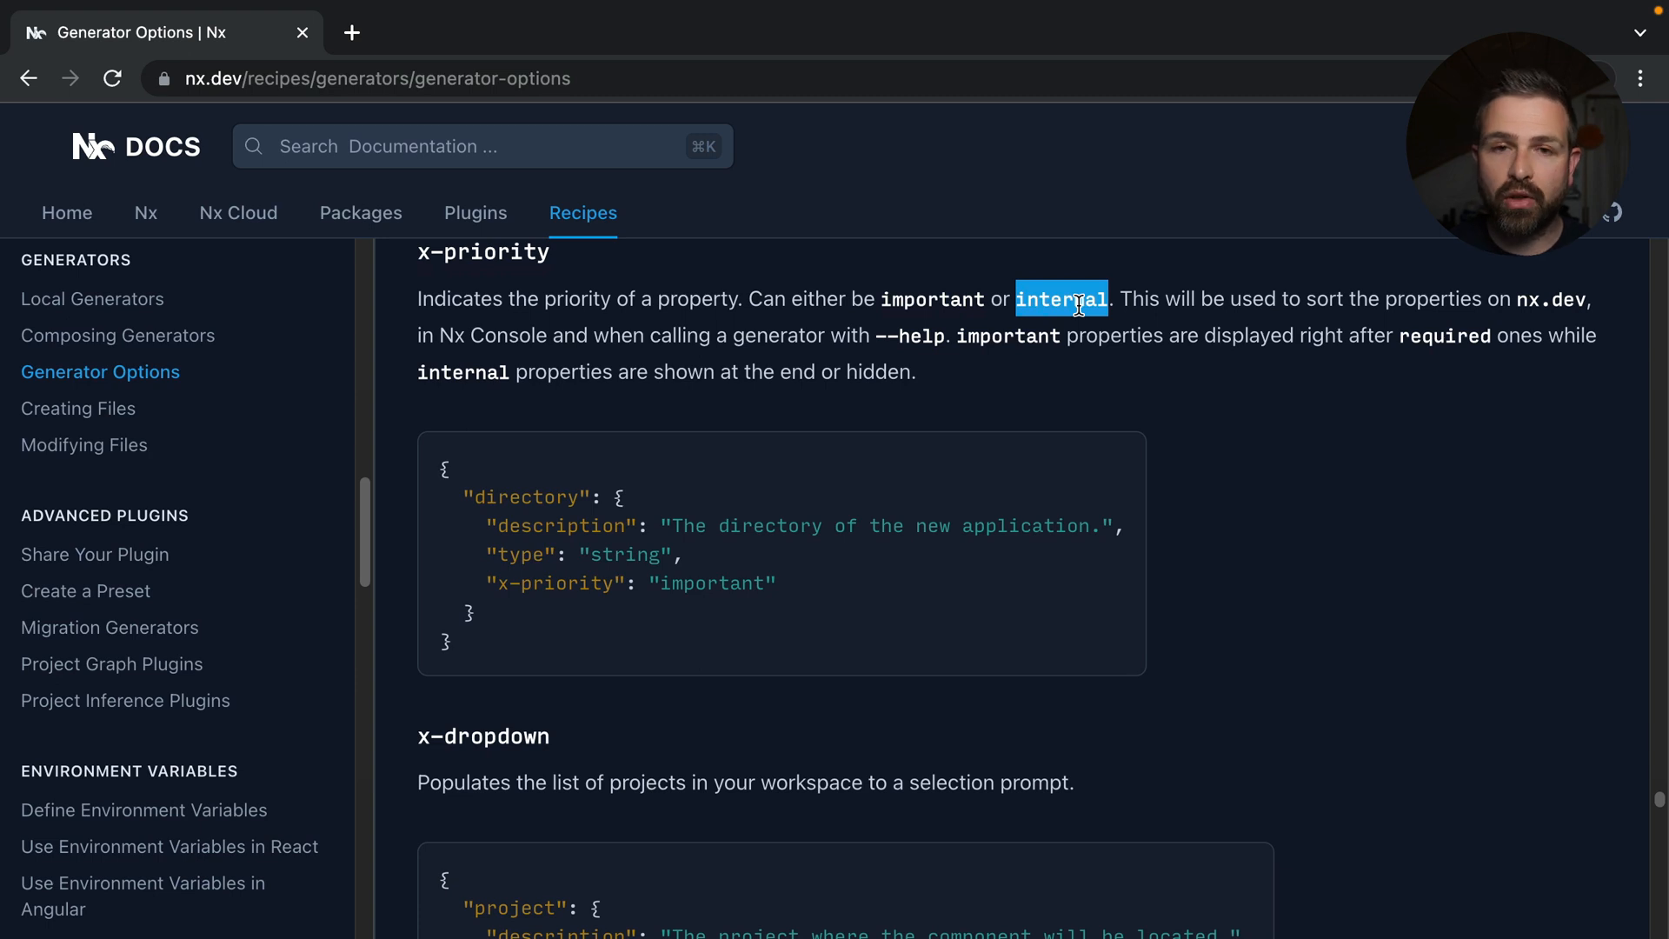
mouse_move(583, 558)
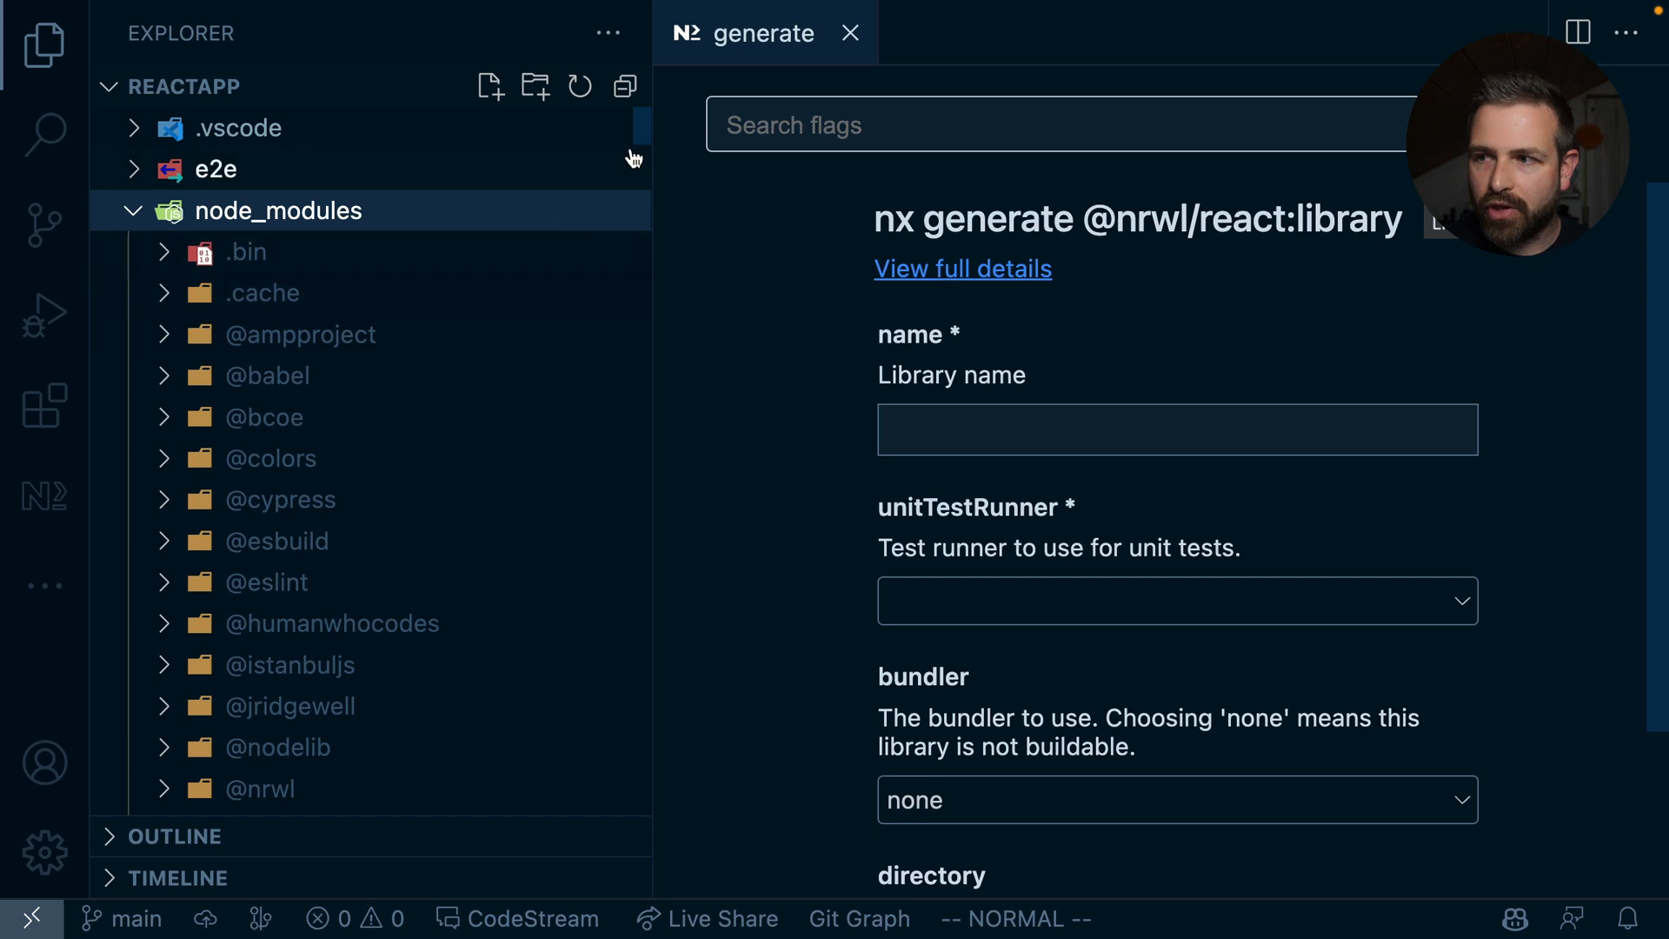
scroll(down, 3)
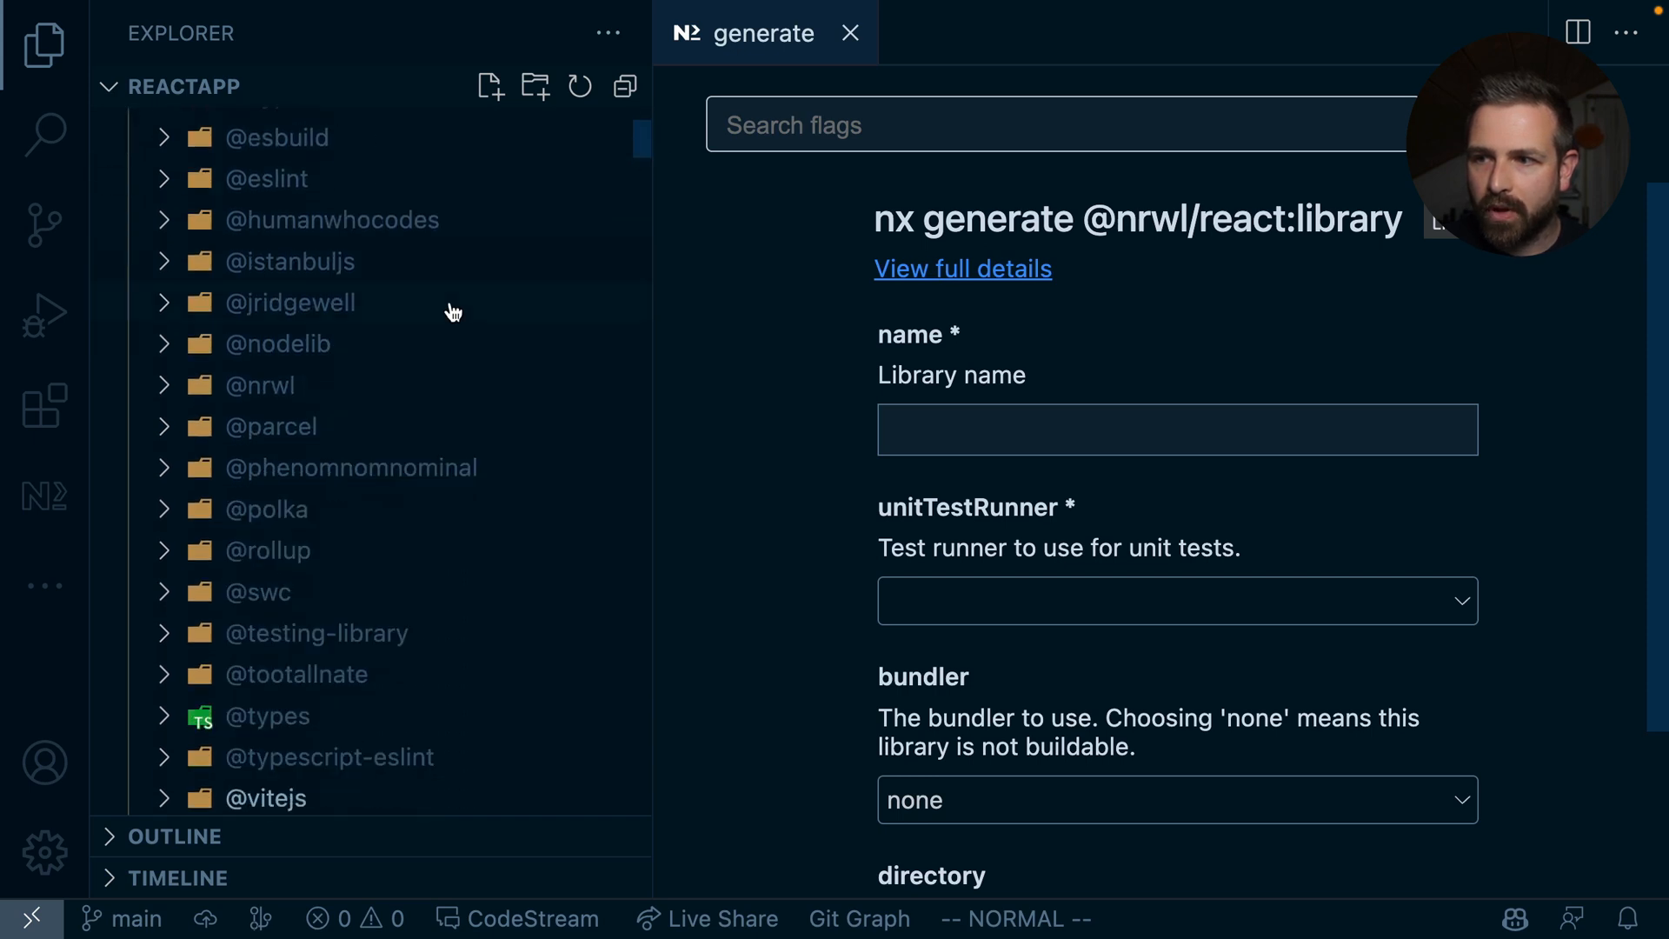
click(261, 384)
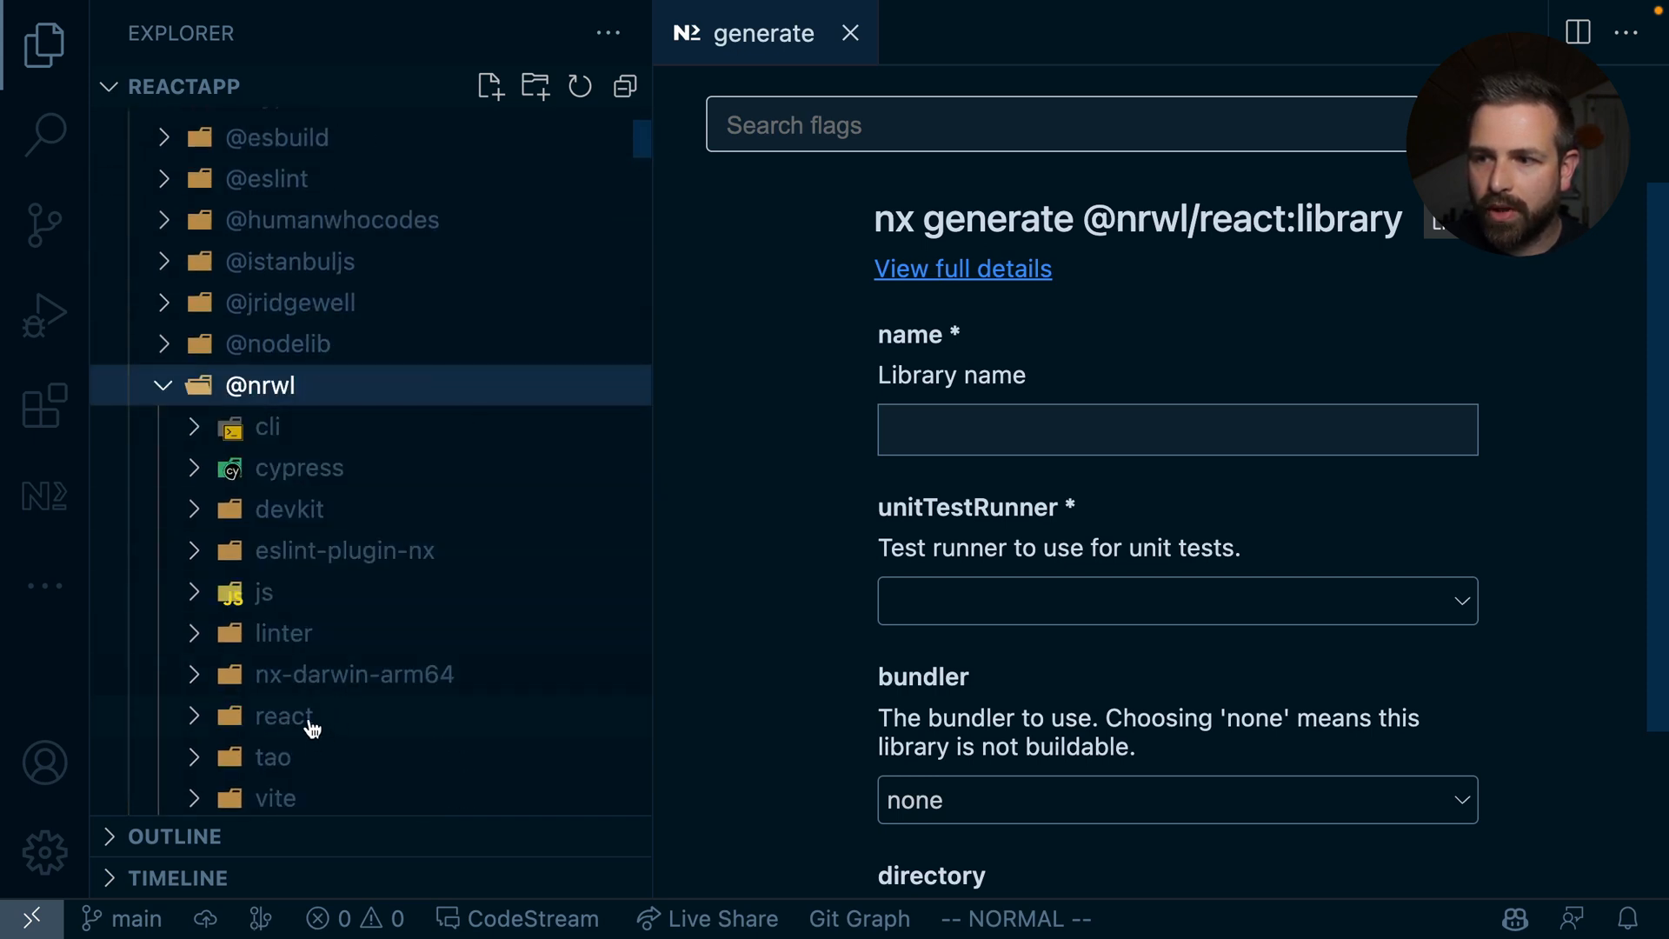
click(283, 714)
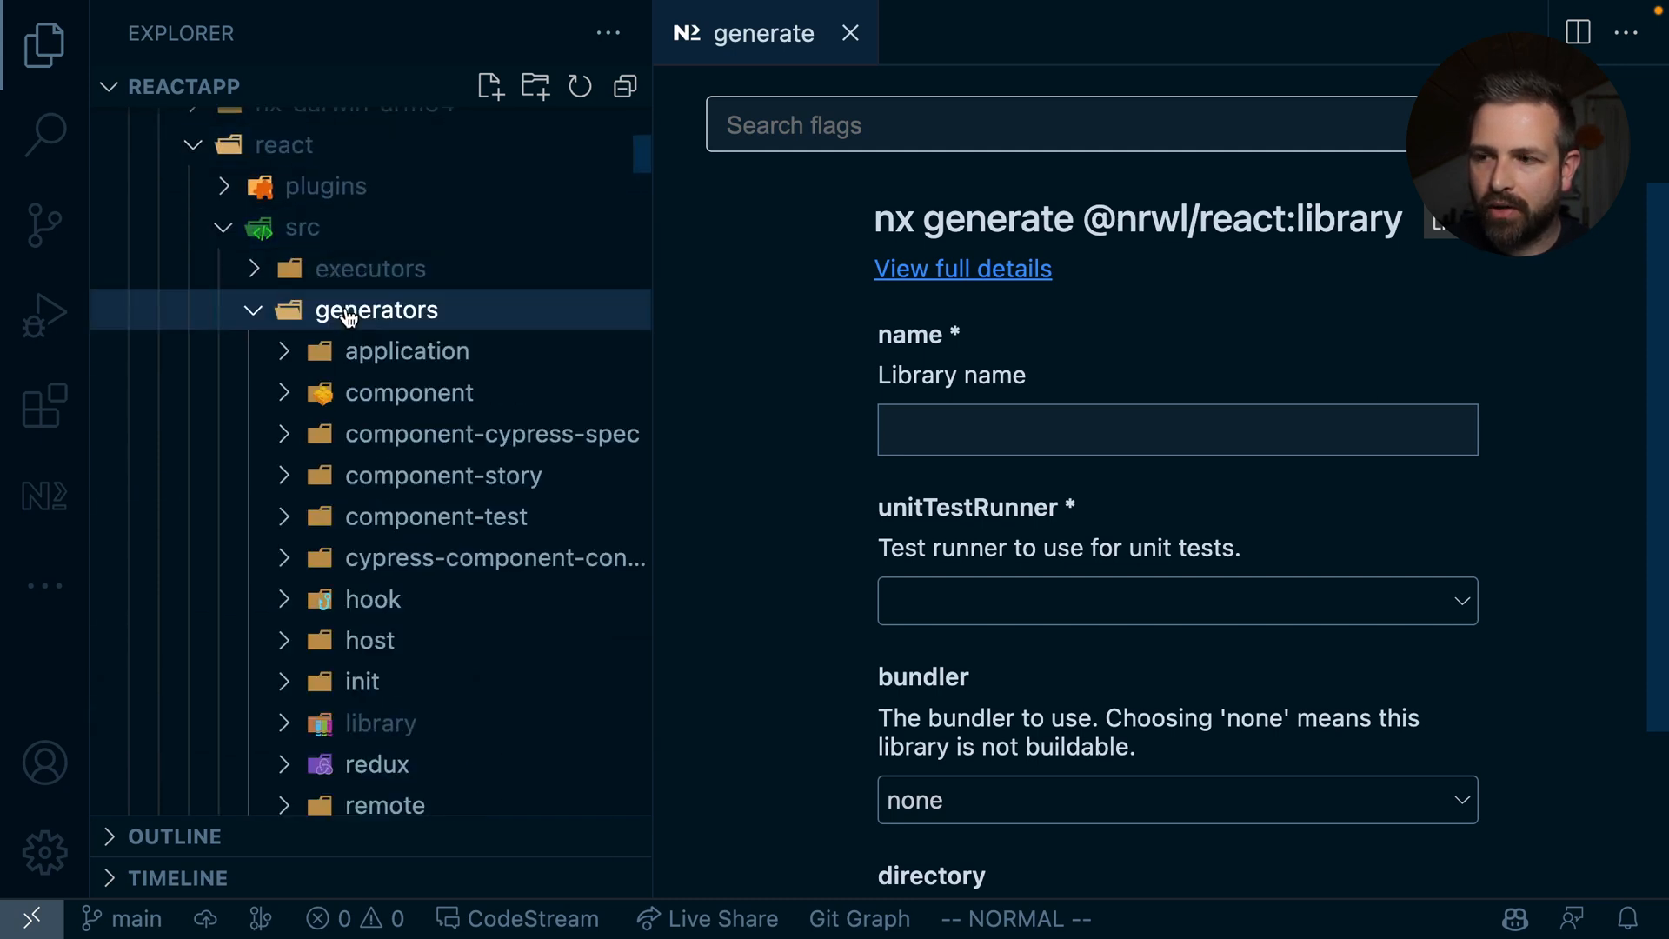
scroll(down, 3)
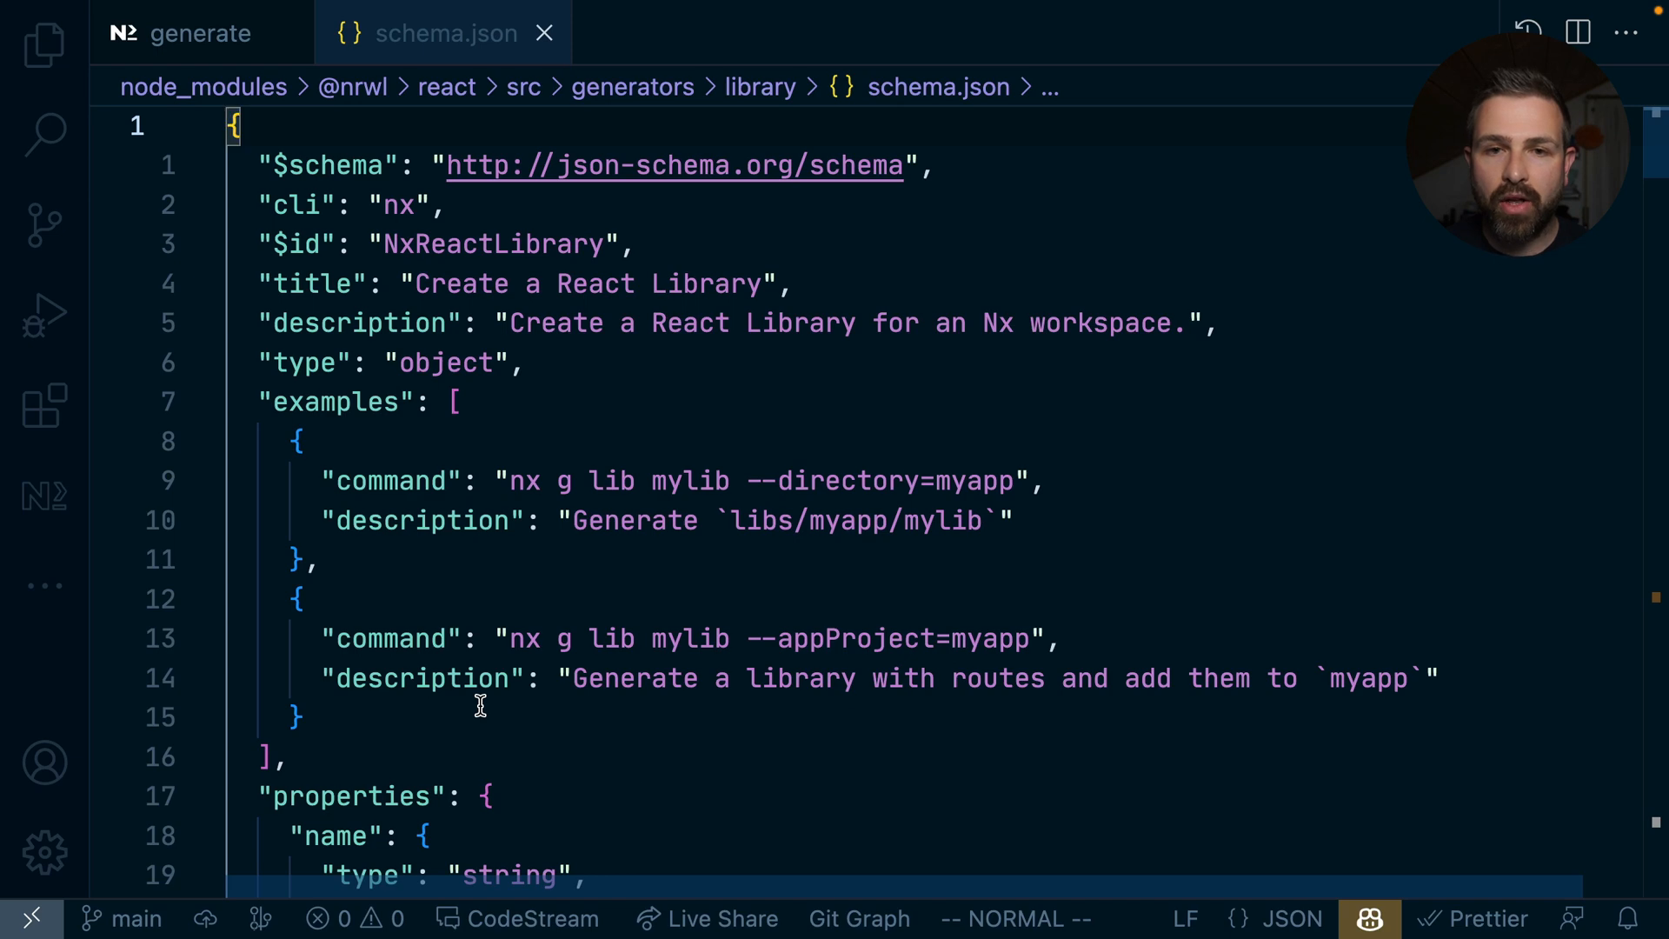
Type "x-priority": "important" under importPath's description in library/schema.json.
scroll(down, 3)
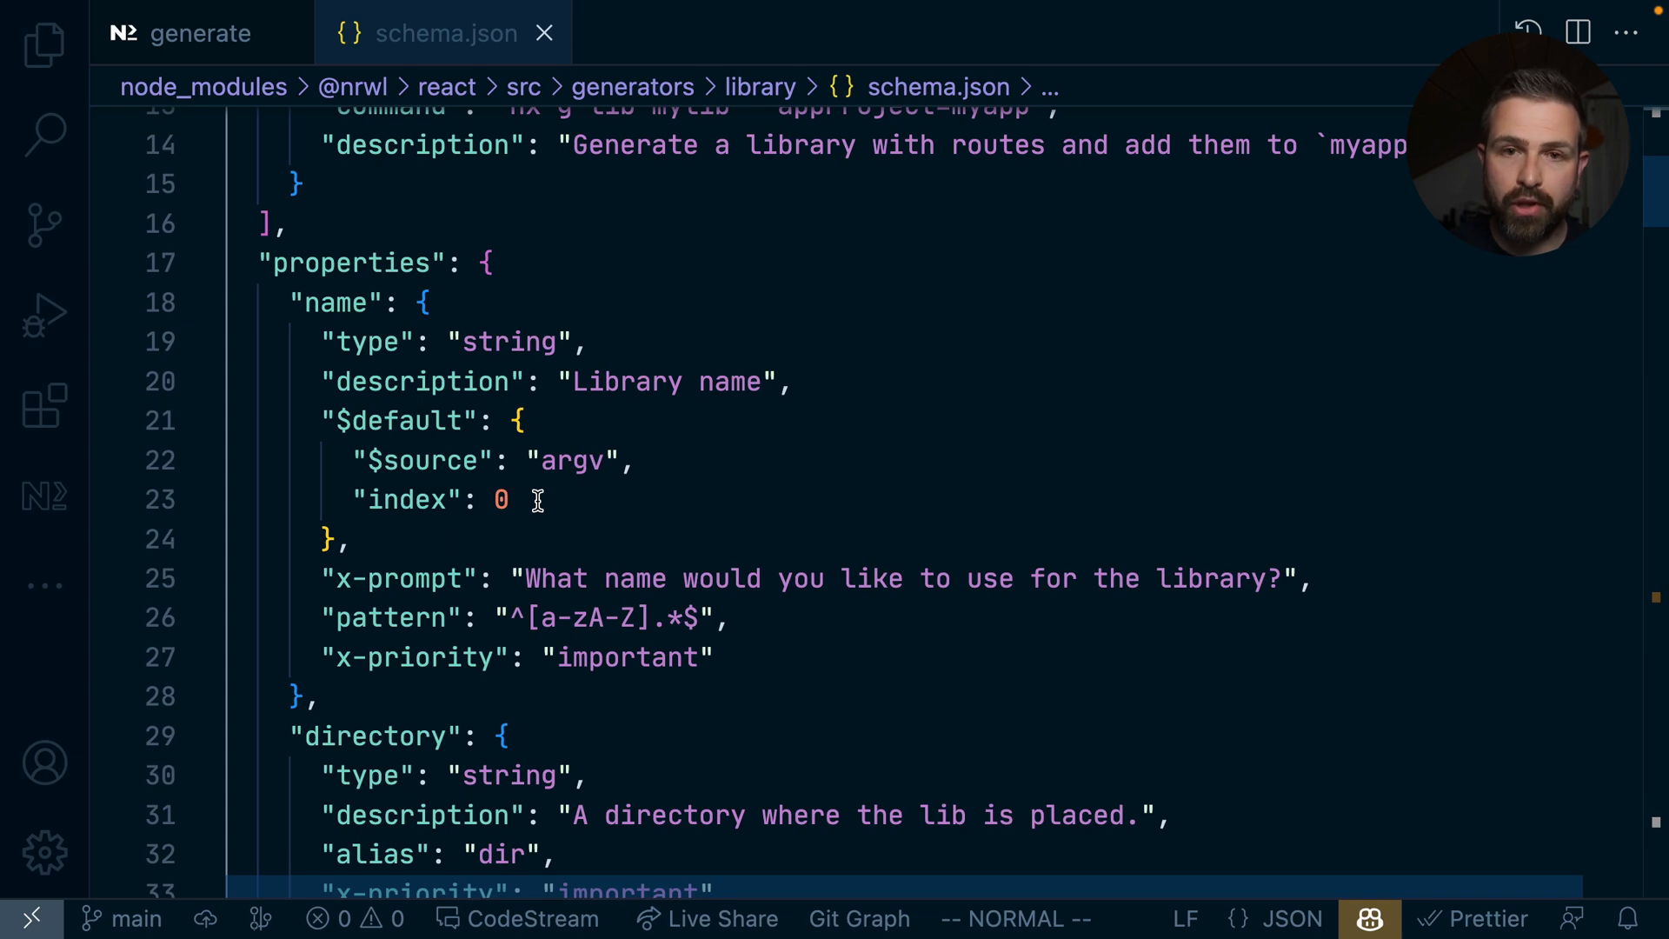
mouse_move(550, 526)
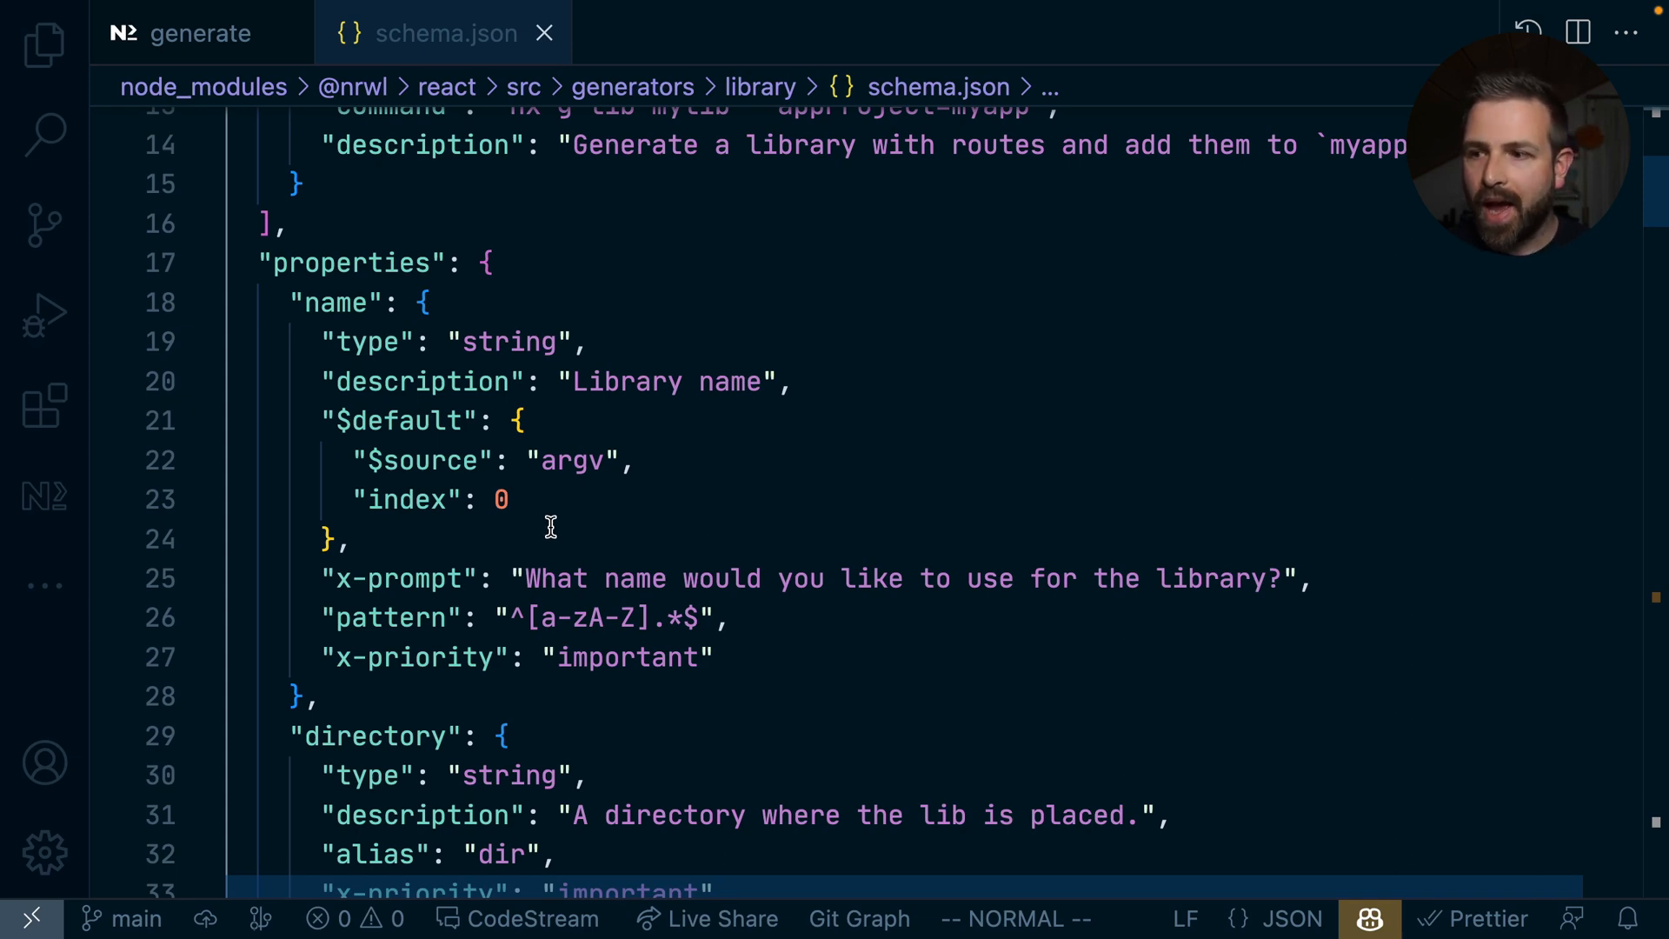
scroll(down, 3)
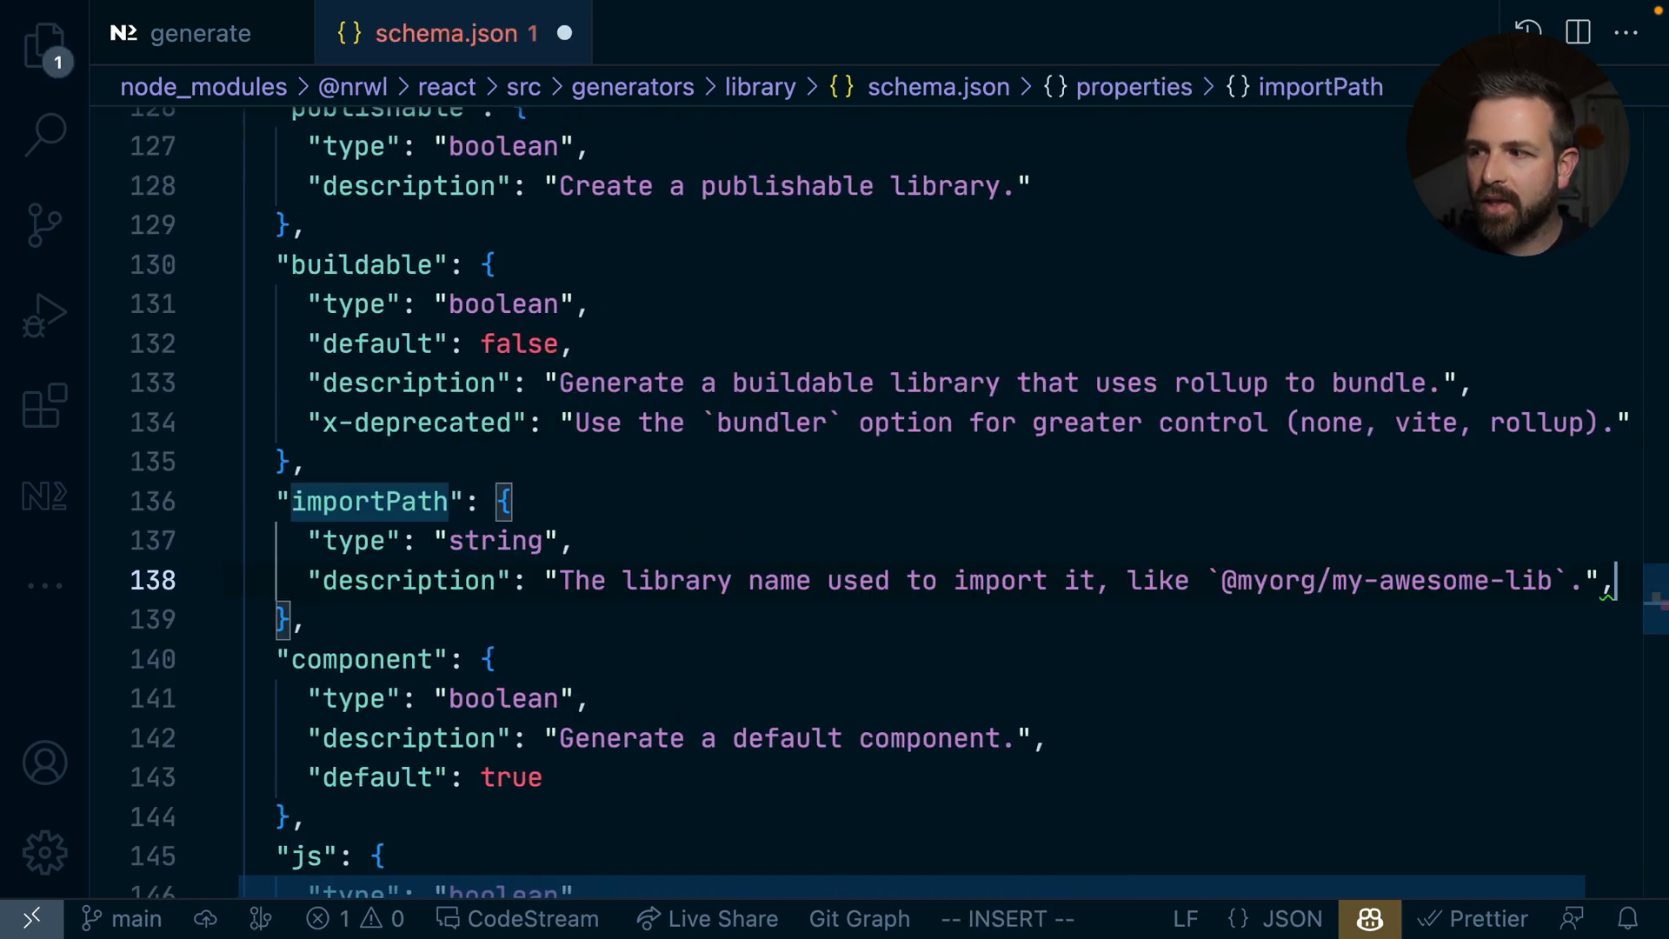
text("x-prio")
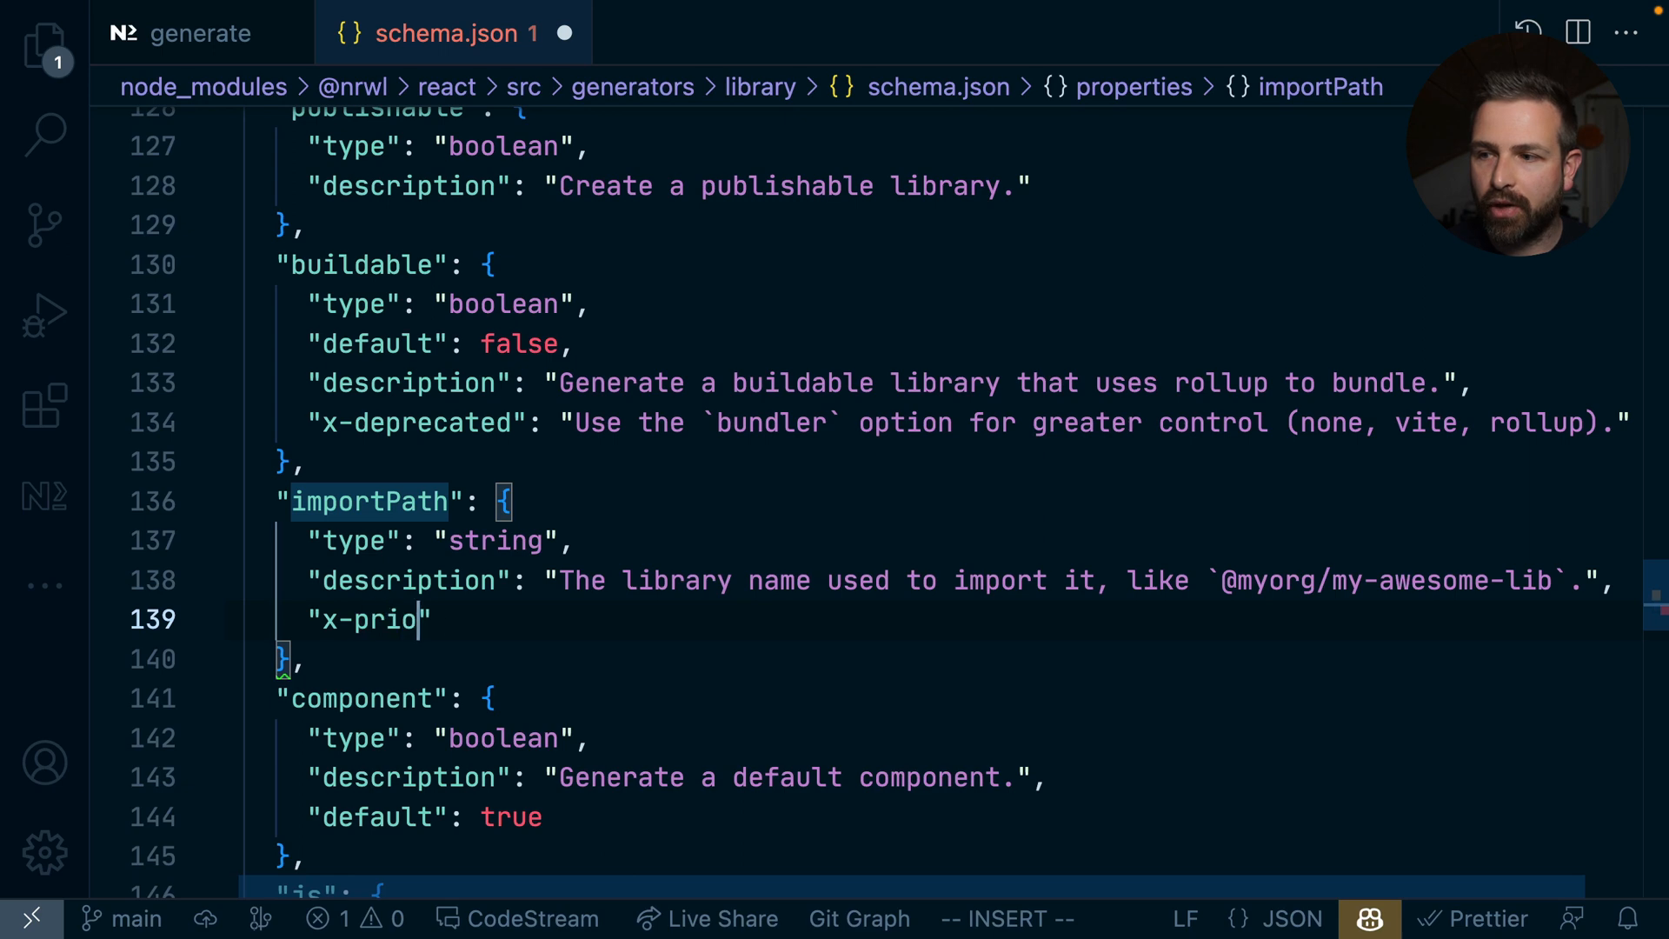
text(rity": "import)
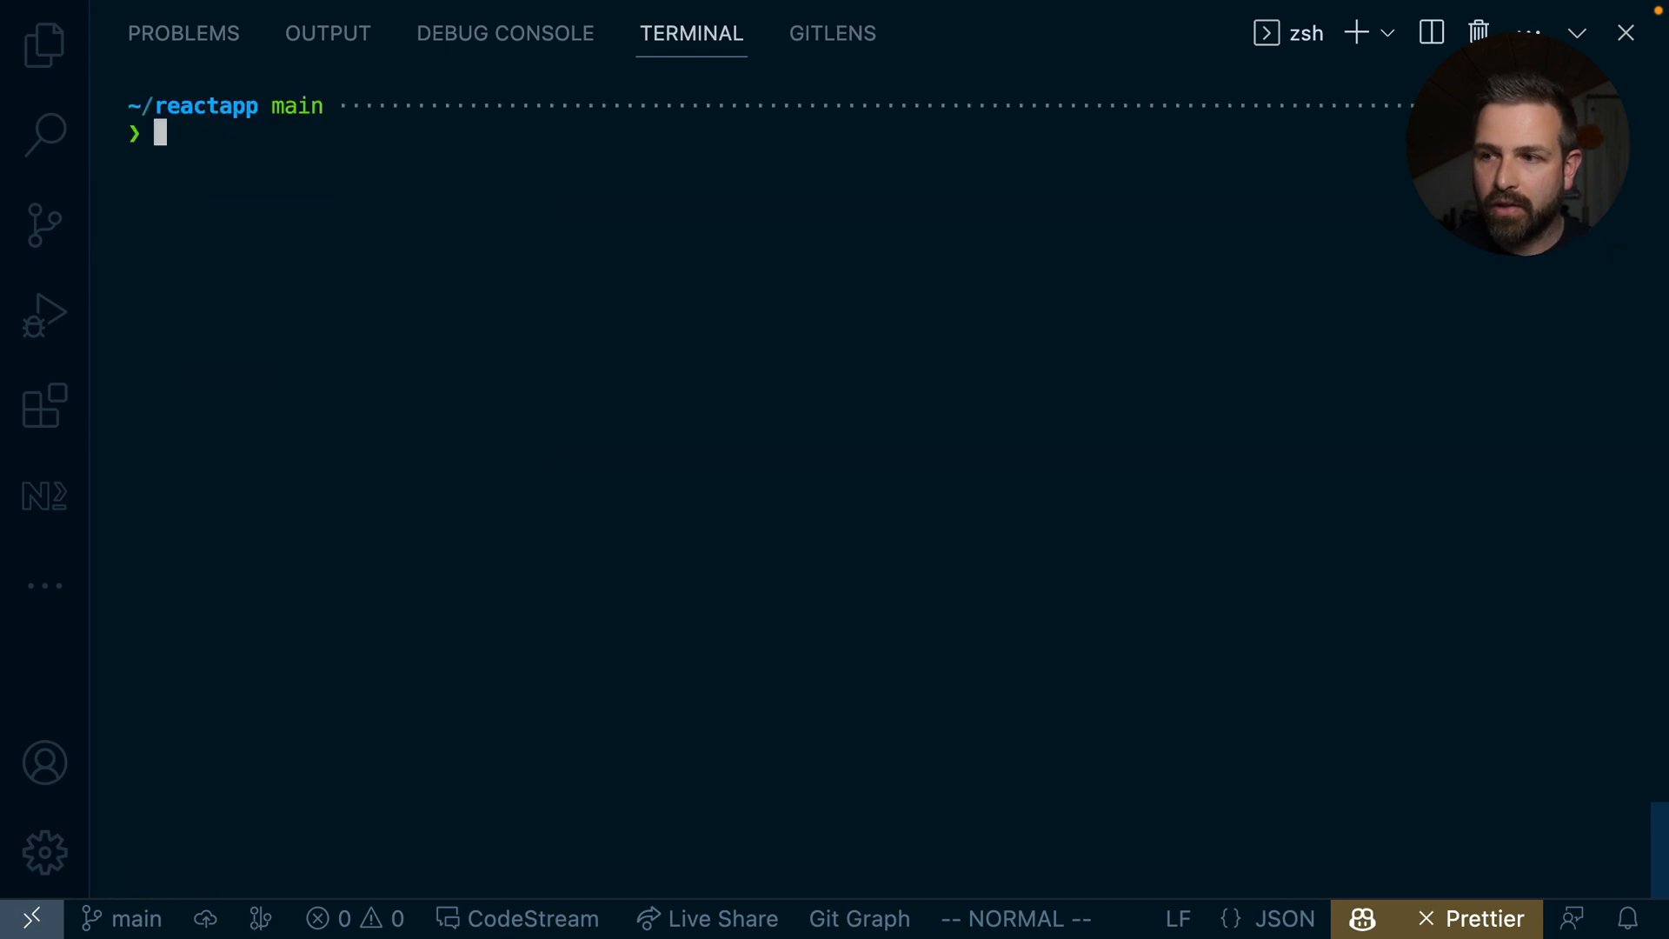
text(npx nx g @nrwl/react:lib --help)
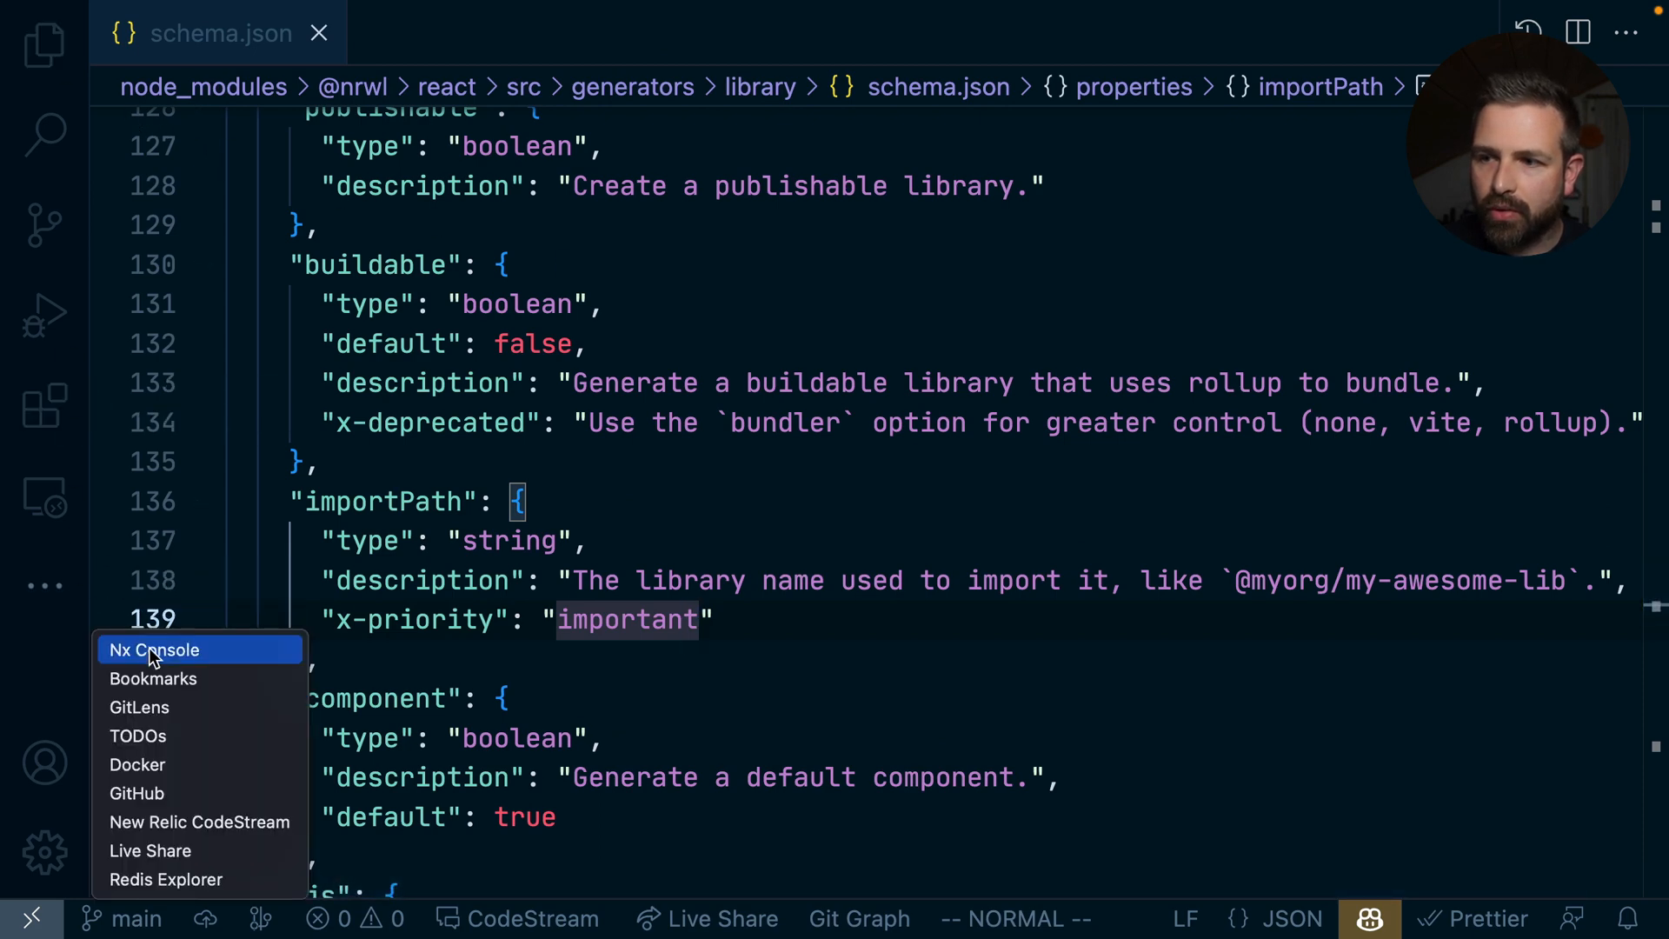
Reopen Nx Console's React library generate form and scroll to the Import Path field.
click(155, 650)
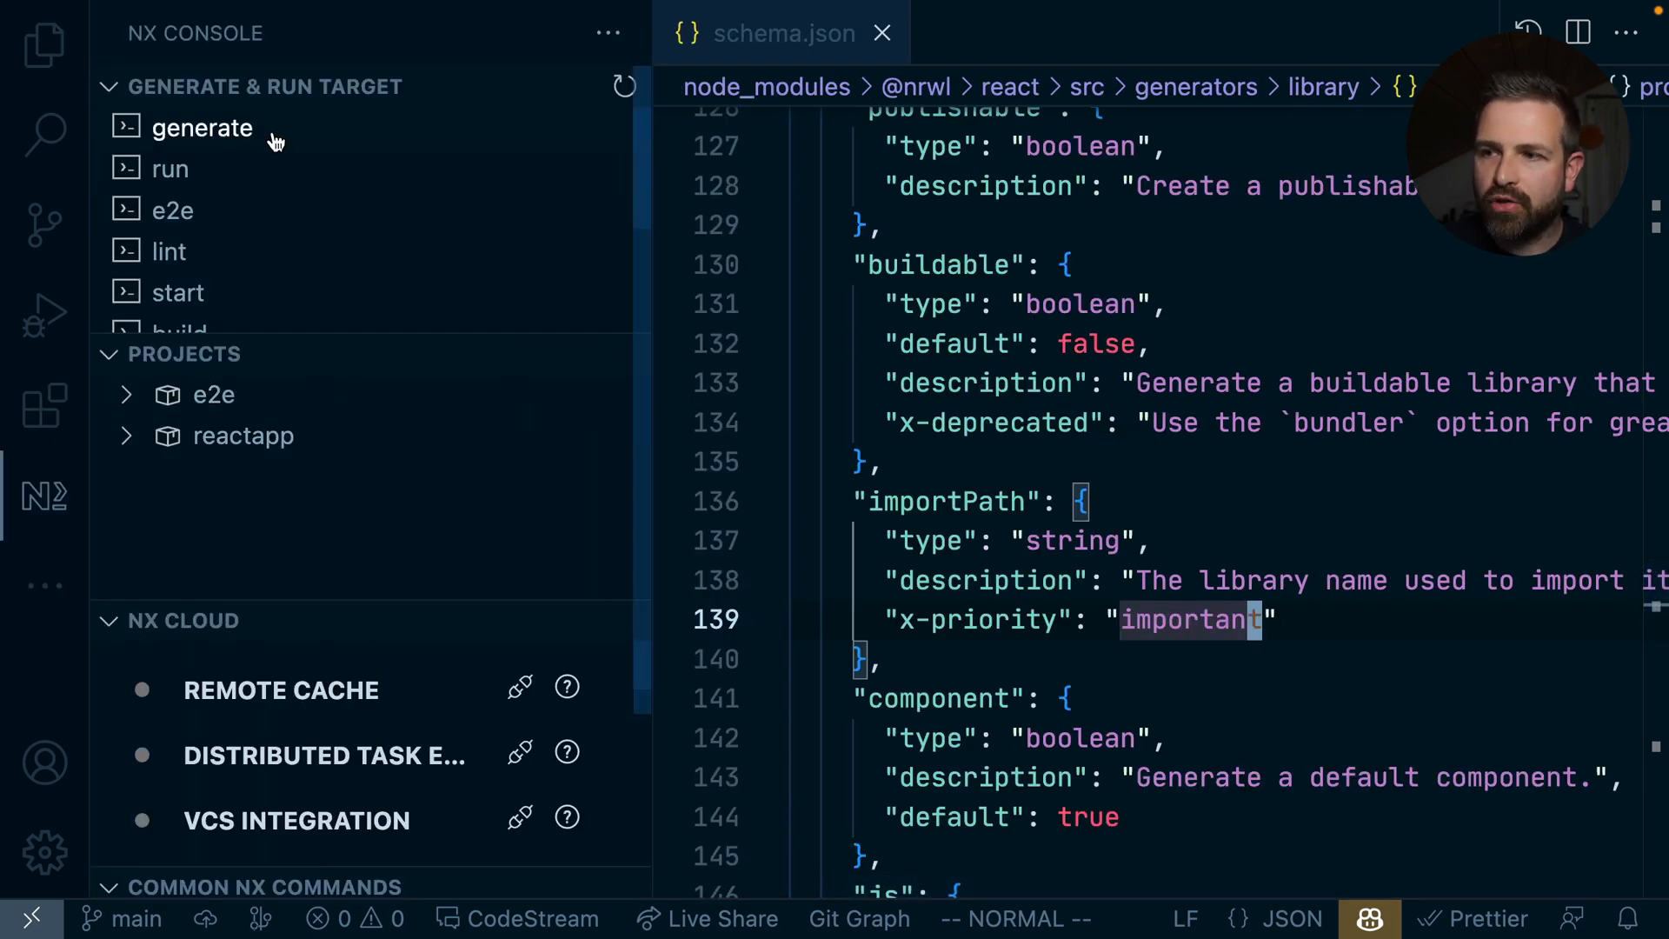
click(201, 128)
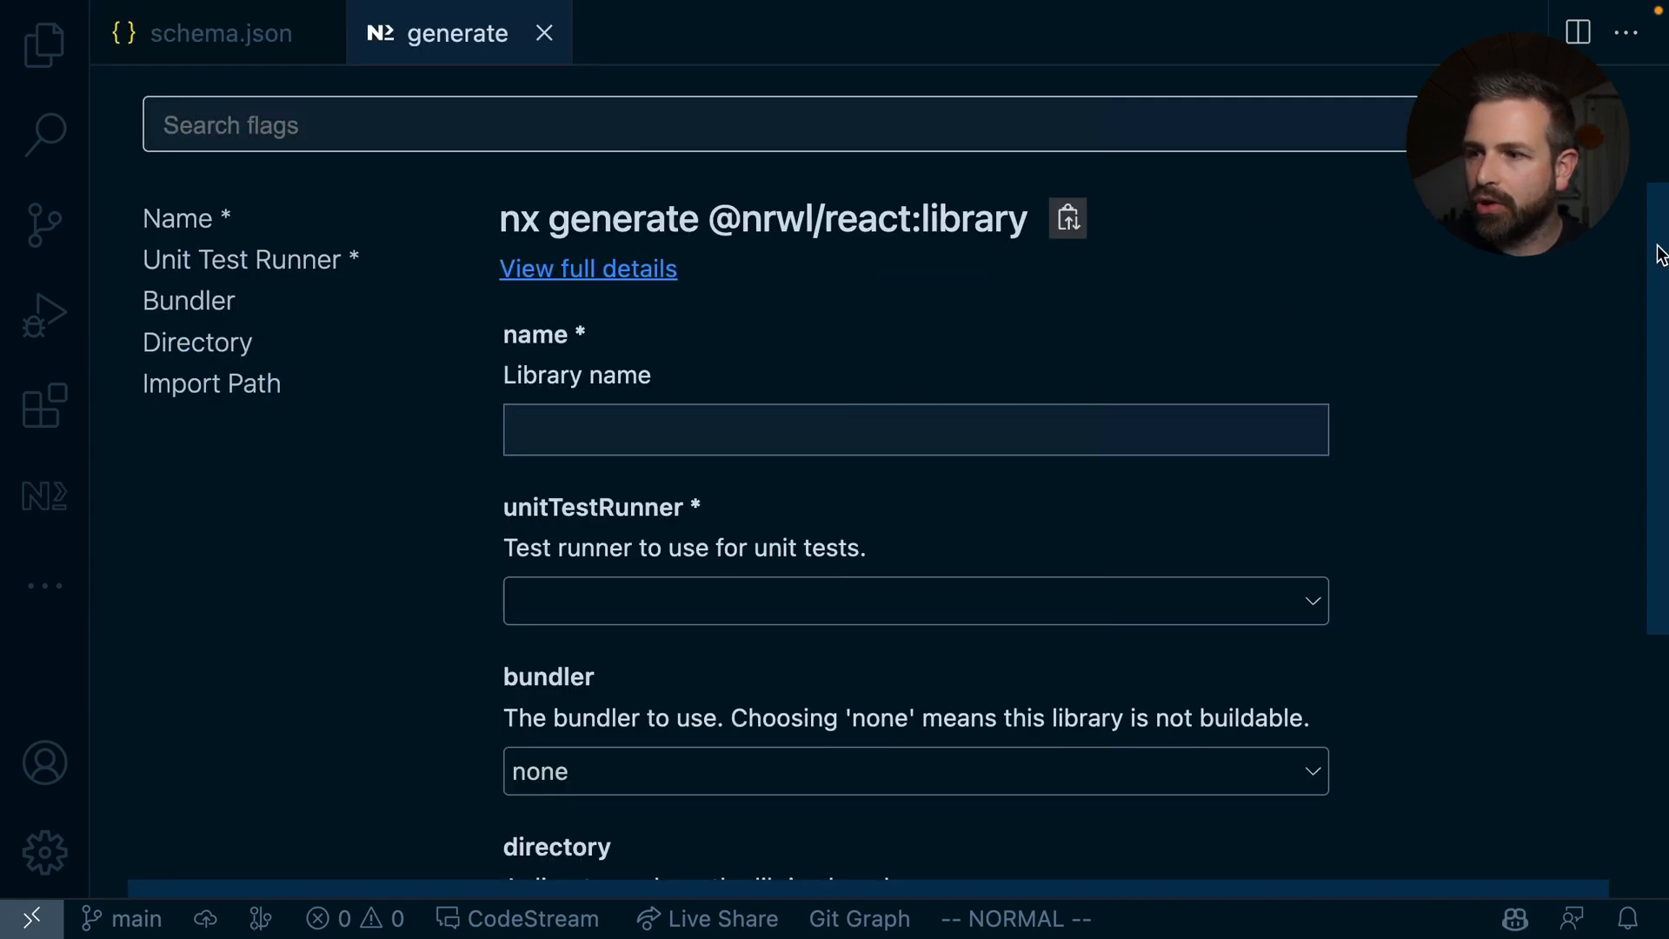
scroll(down, 3)
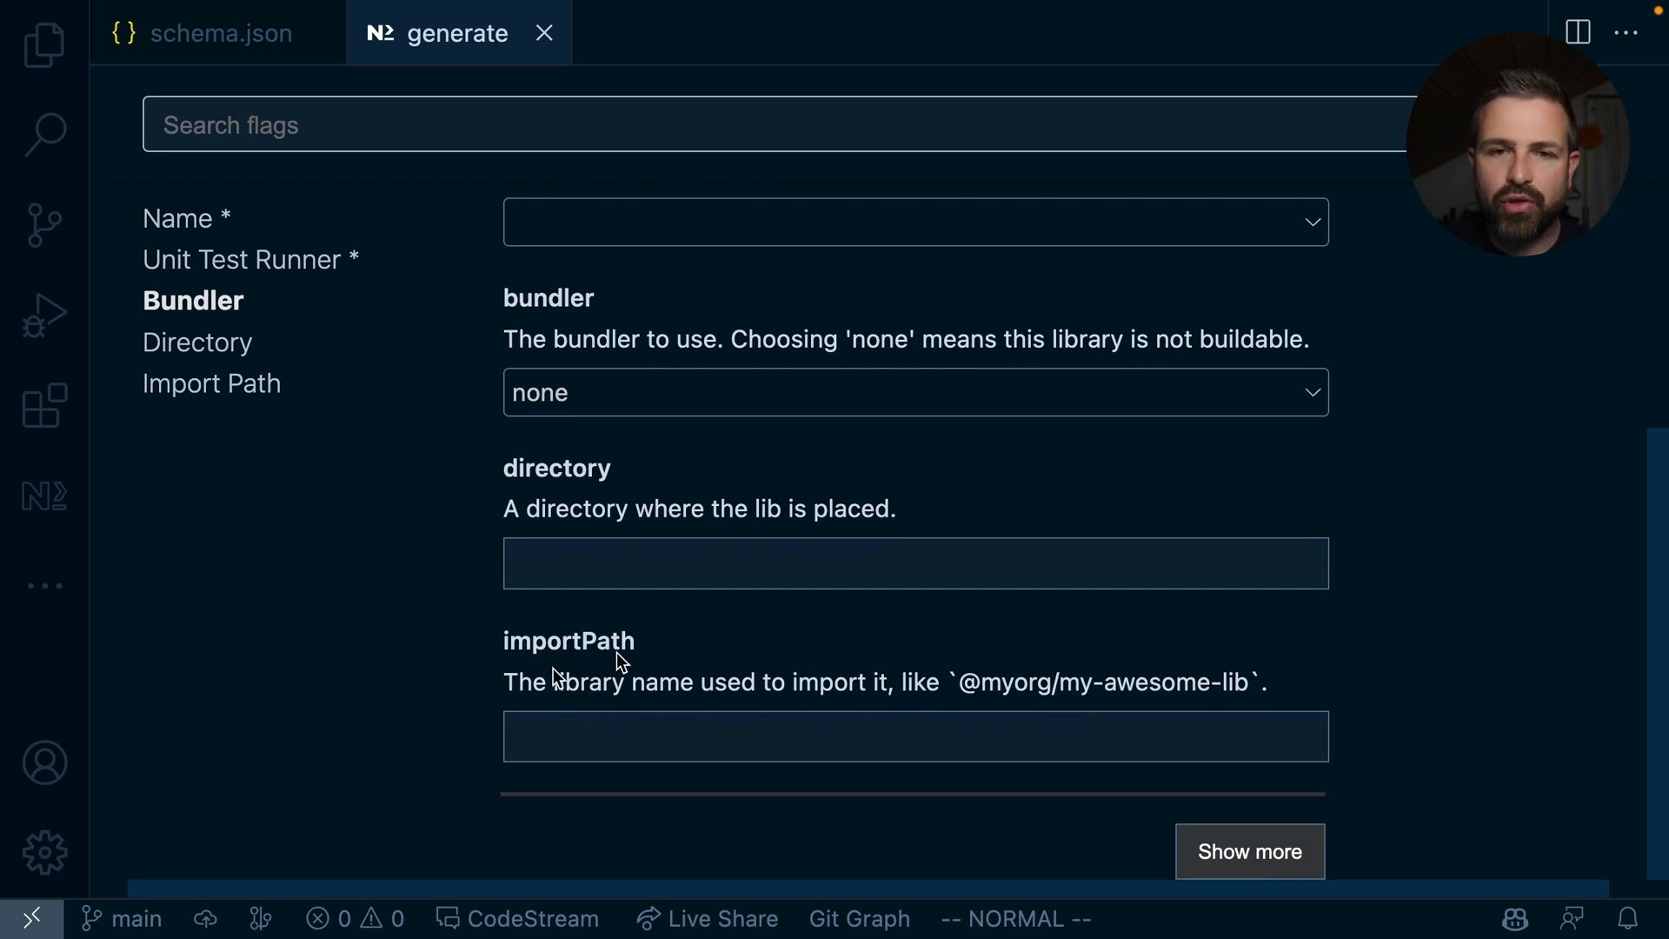
mouse_move(525, 639)
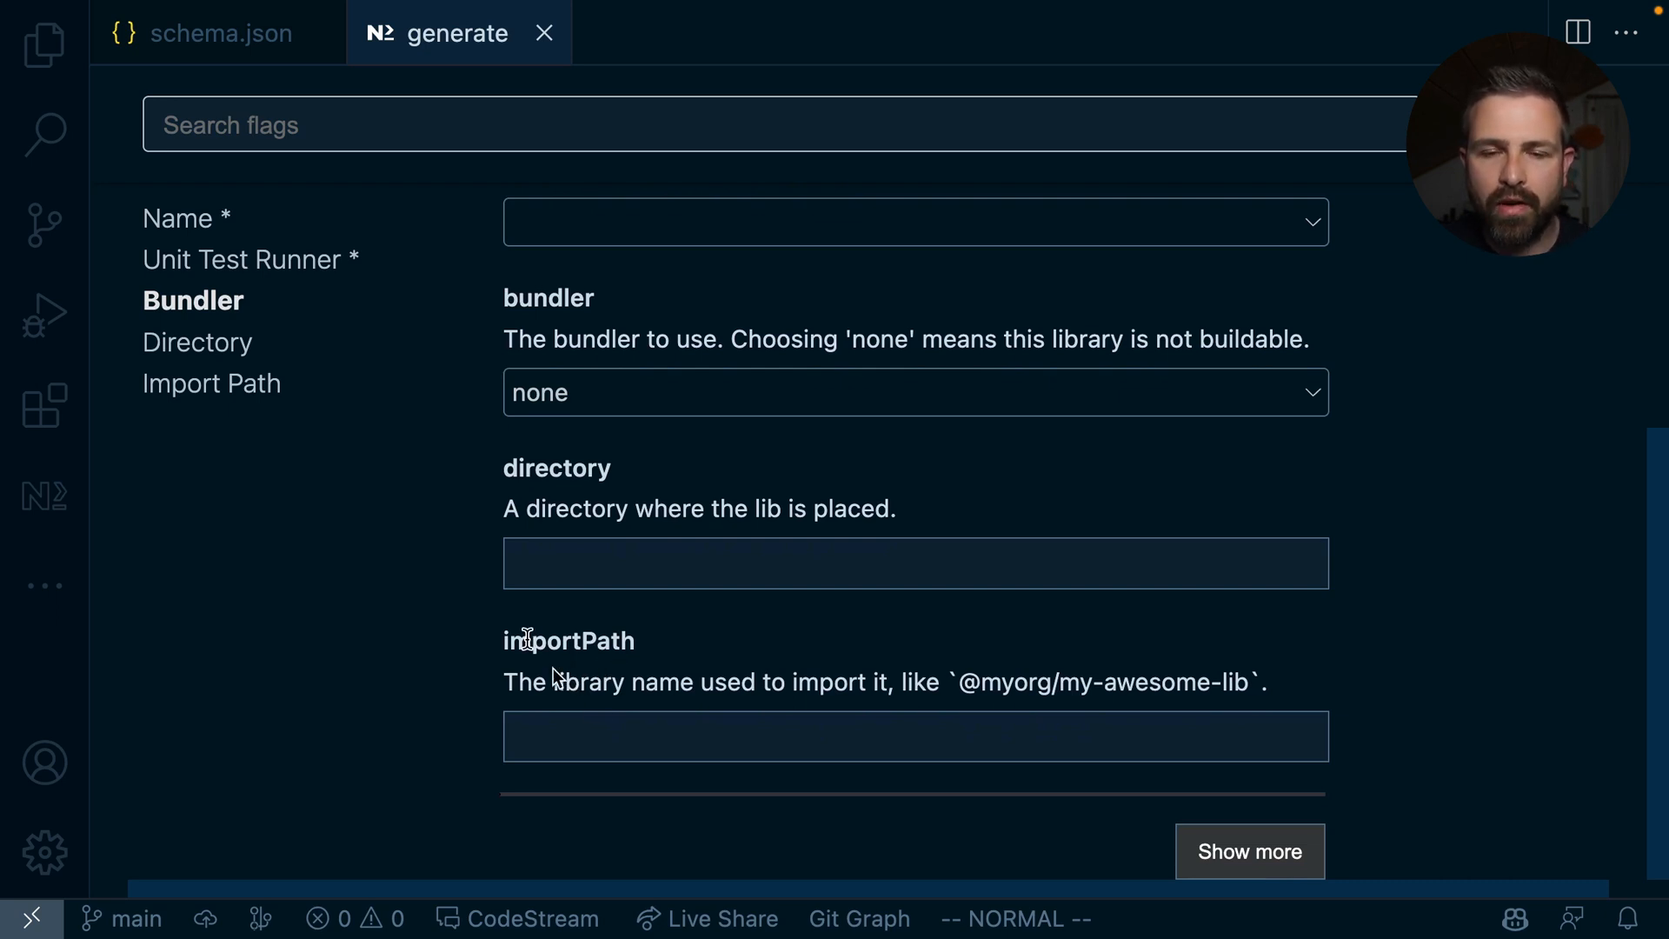